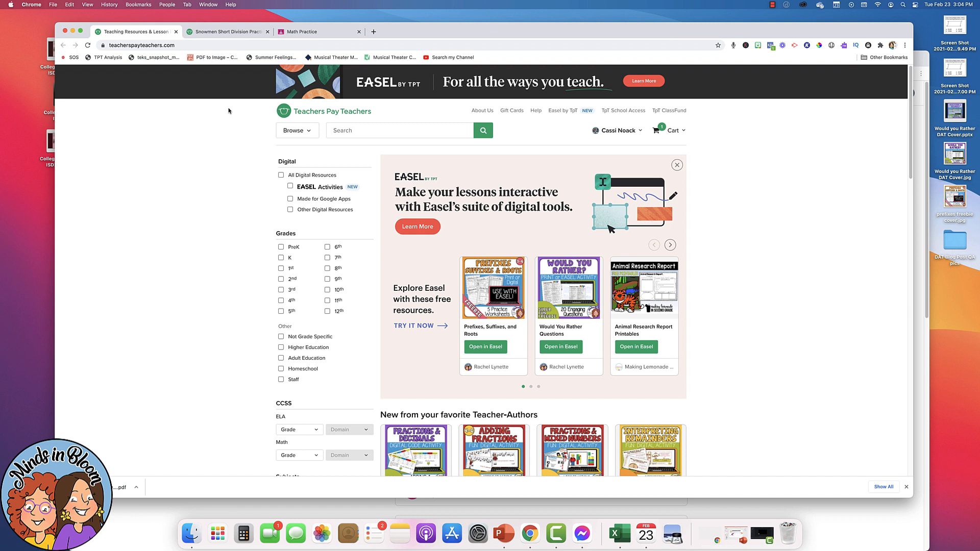
mouse_move(561, 125)
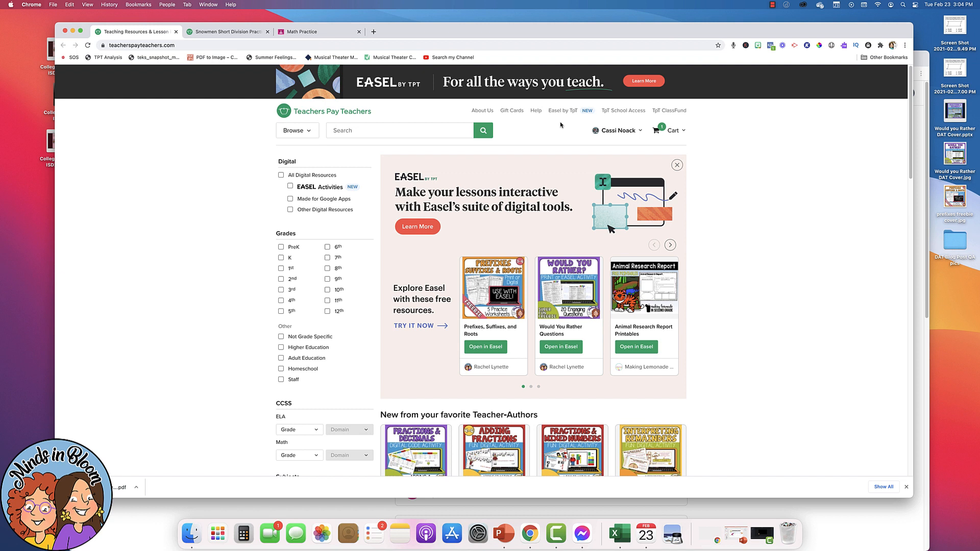
mouse_move(562, 111)
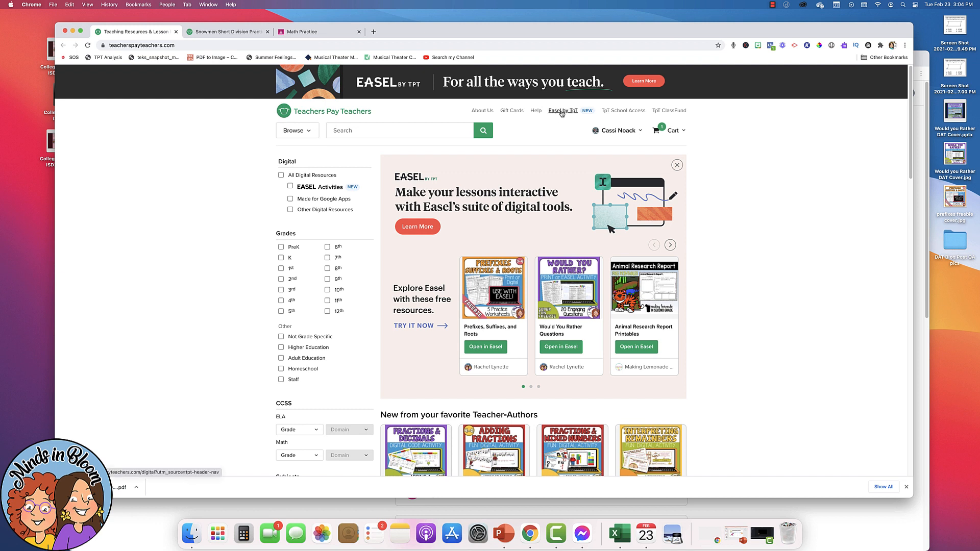
Open the owned Snowmen Short Division resource as an Easel activity in a new tab
left_click(616, 130)
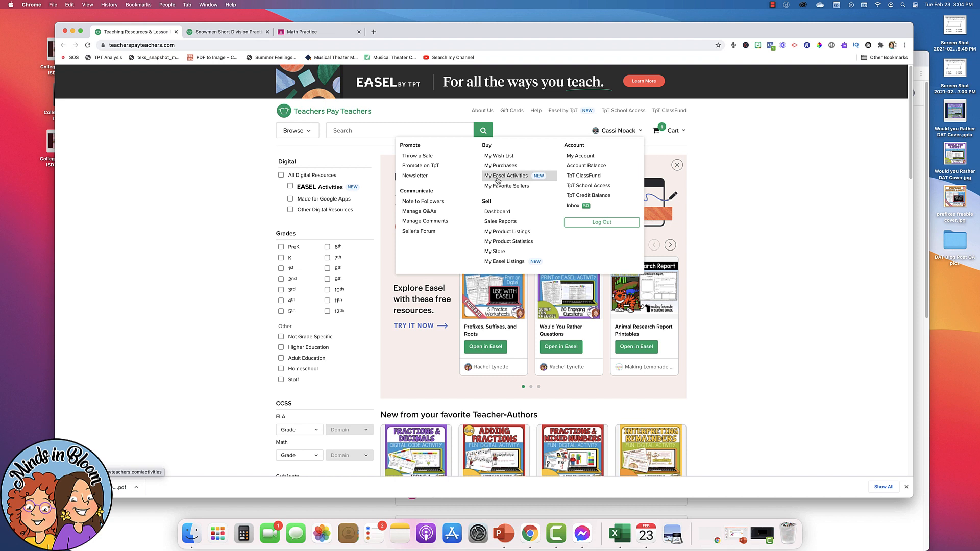
left_click(400, 130)
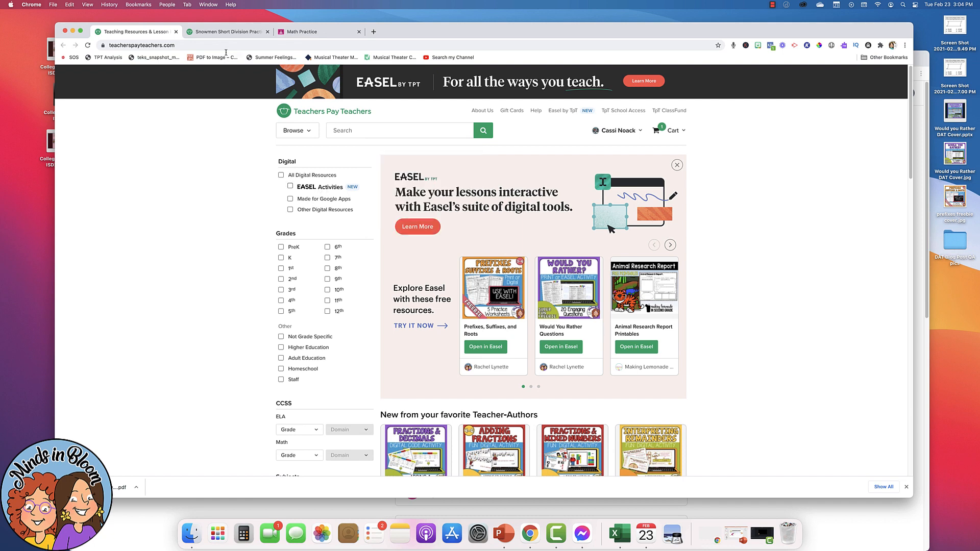
left_click(226, 31)
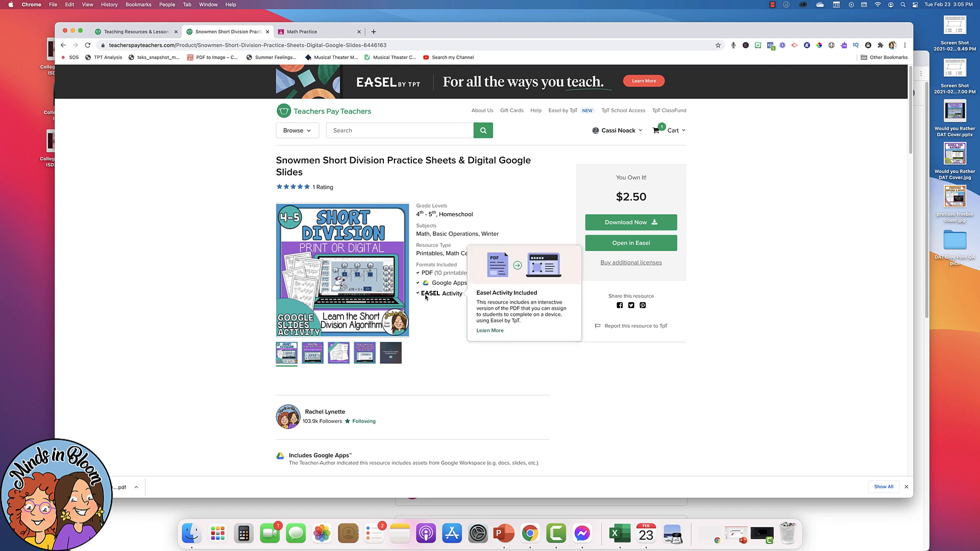
mouse_move(429, 303)
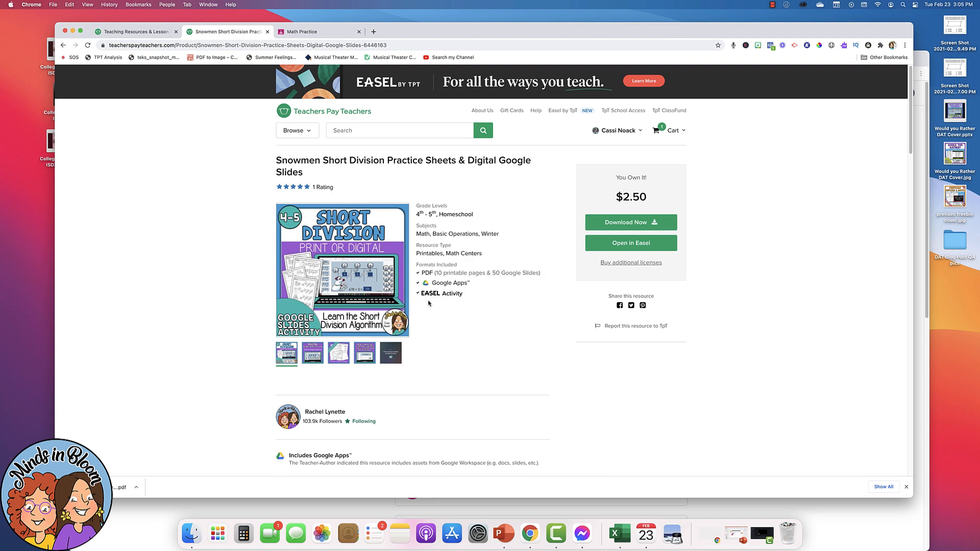
mouse_move(440, 294)
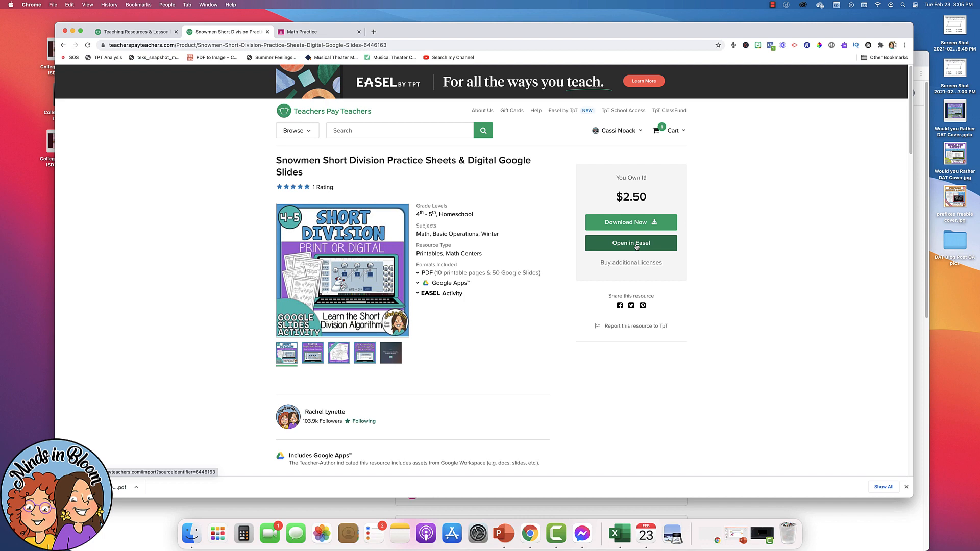
left_click(630, 243)
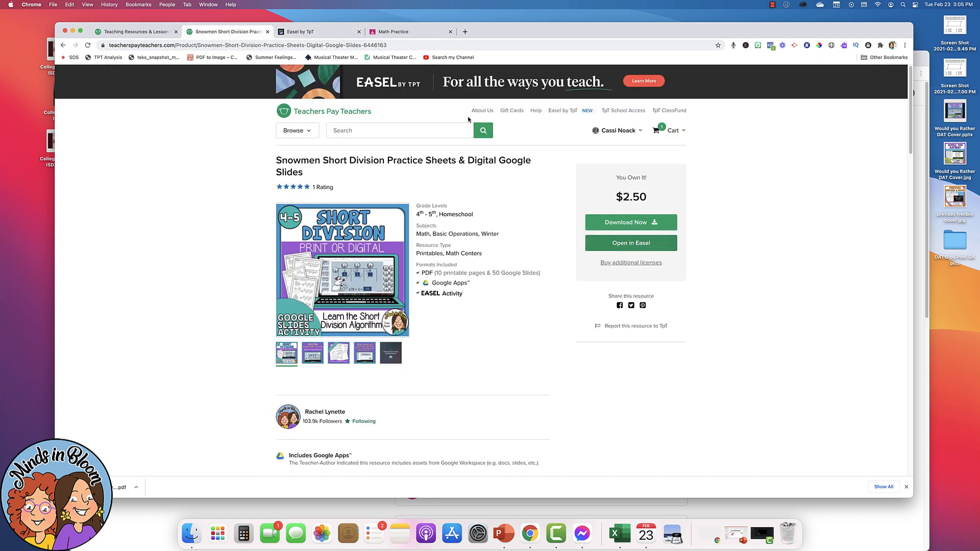
View My Activities showing Snowmen Short Division Practice Sheets with 0 submissions
left_click(616, 130)
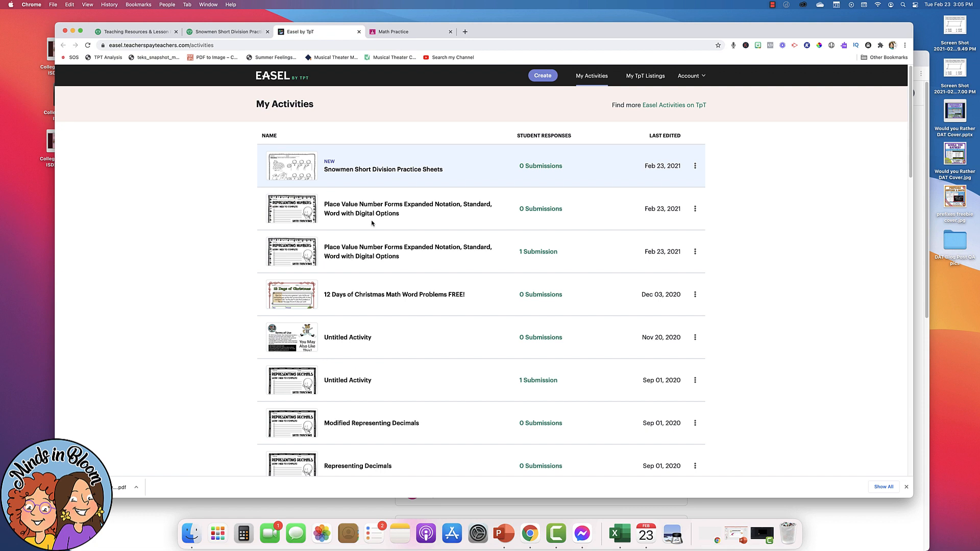
mouse_move(378, 180)
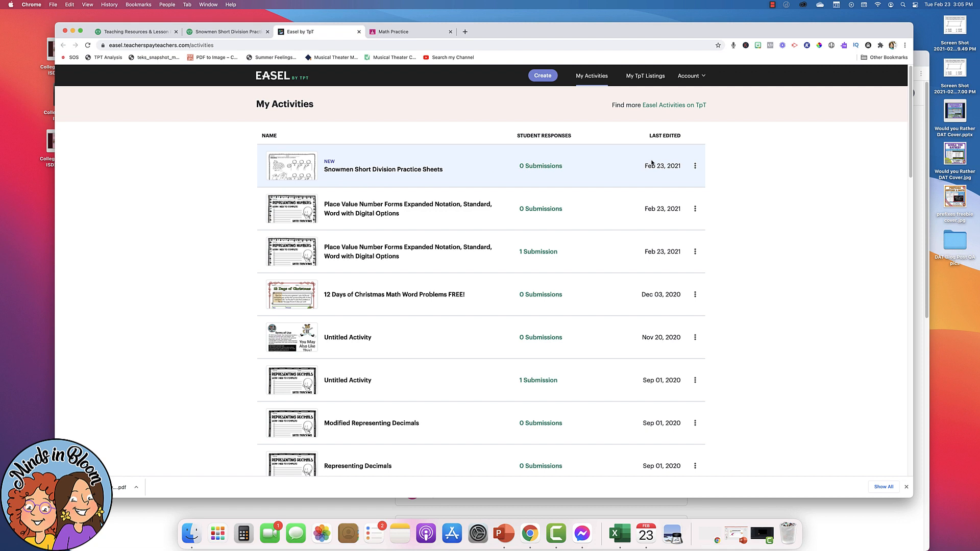
left_click(695, 165)
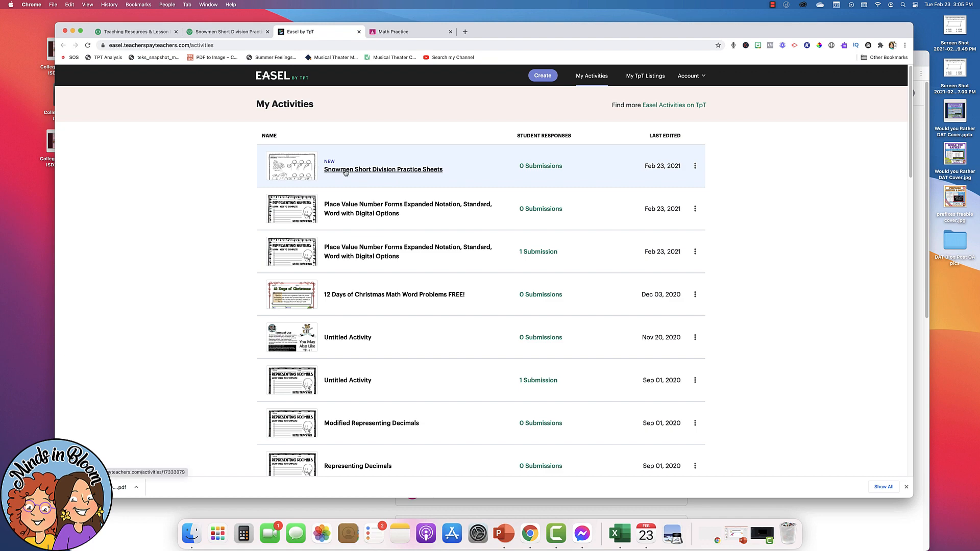
Open Snowmen Short Division Practice Sheets and show its nine pages in Edit Pages
left_click(383, 170)
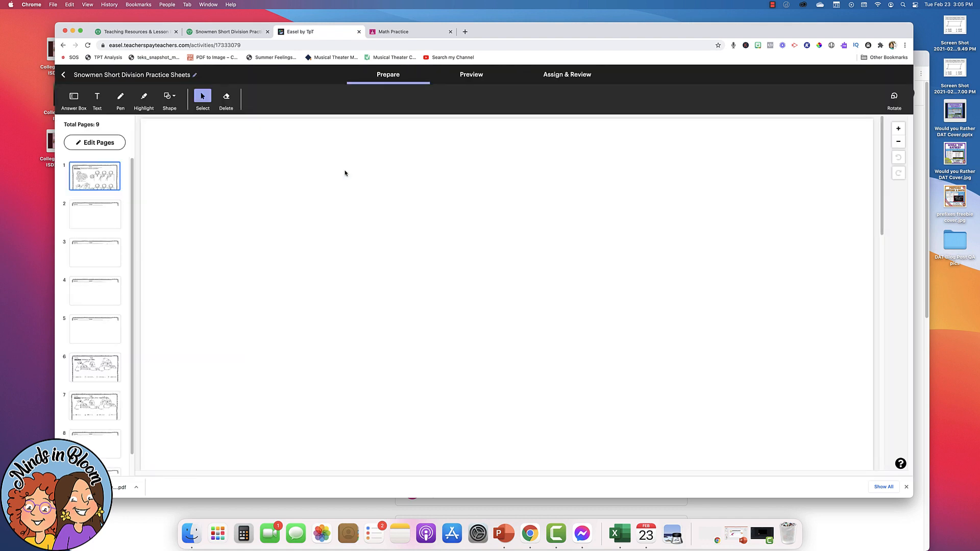
left_click(94, 176)
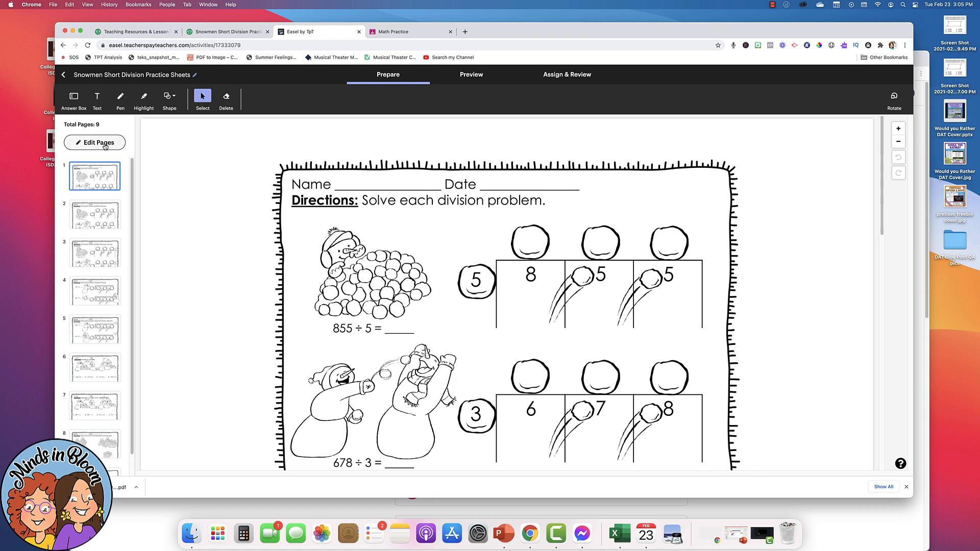
left_click(94, 142)
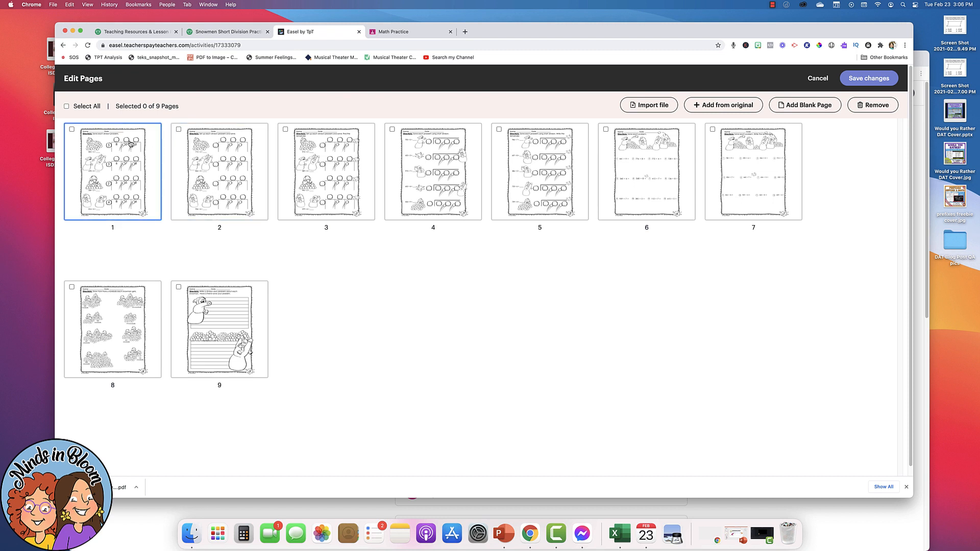
Remove worksheet pages 3–9 and save, leaving two pages
left_click(219, 330)
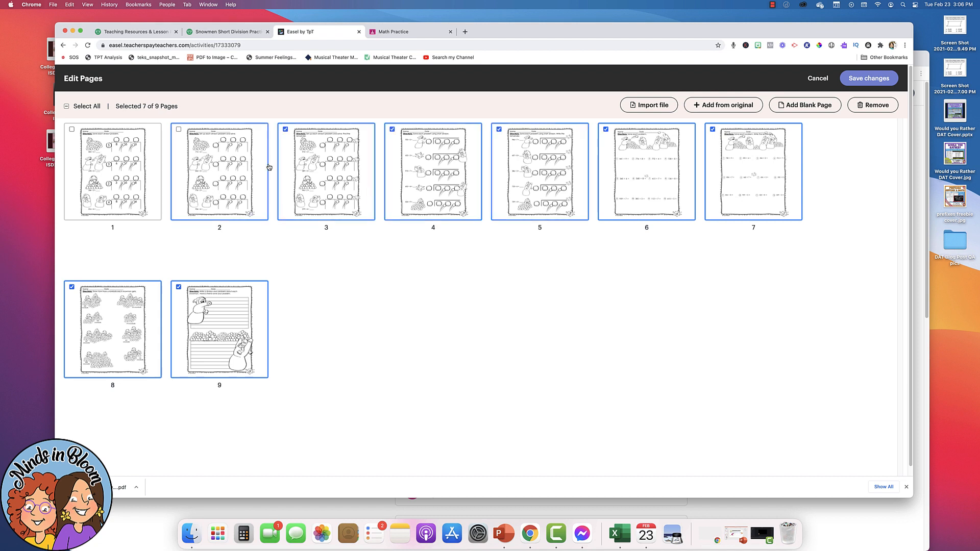
left_click(873, 104)
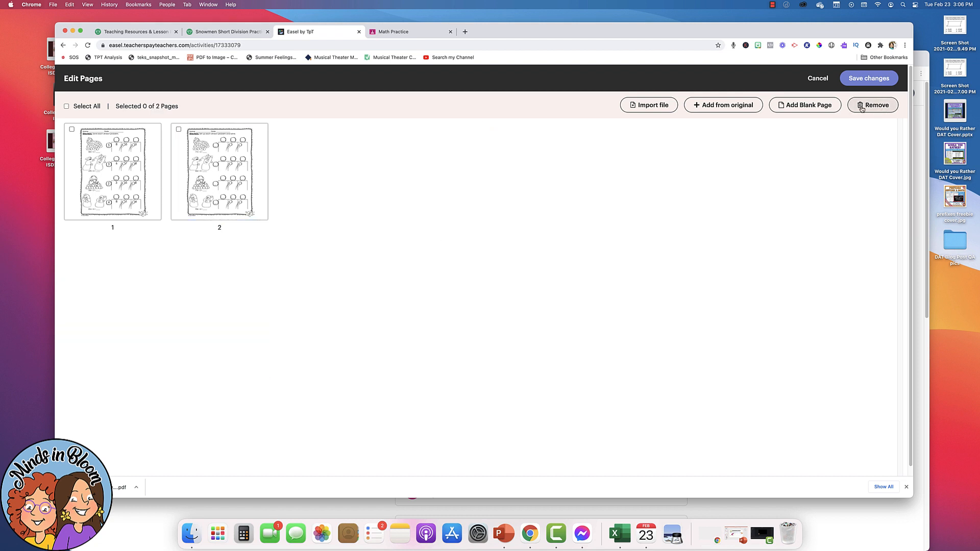
left_click(220, 172)
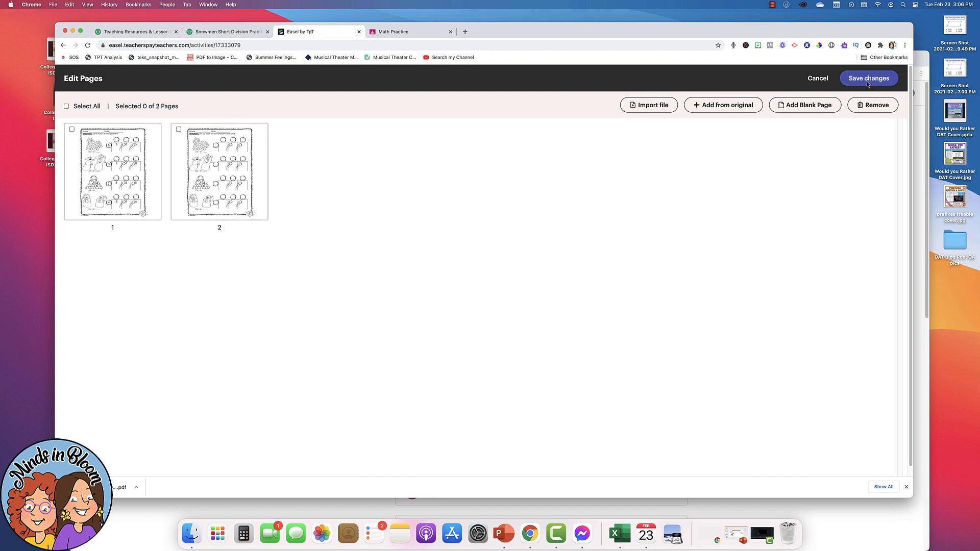
left_click(869, 78)
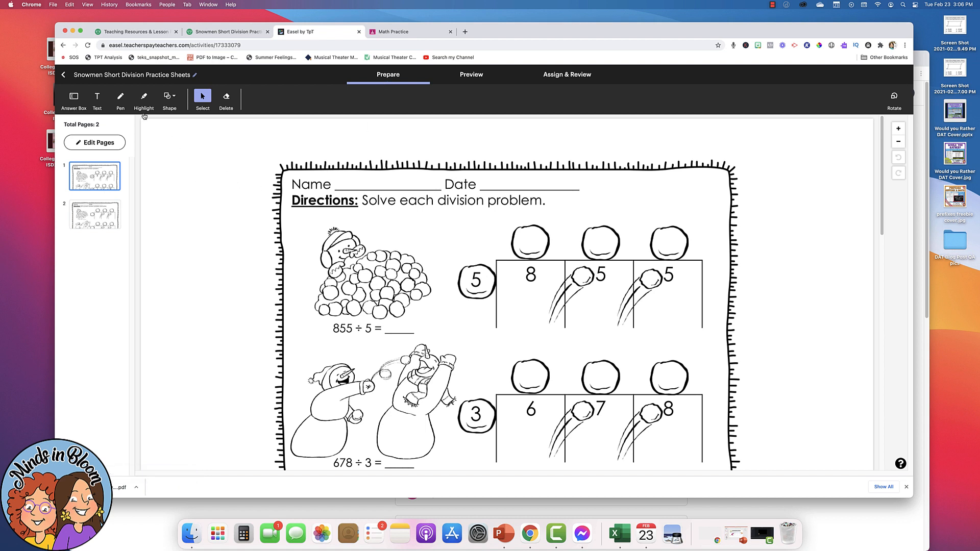
left_click(97, 98)
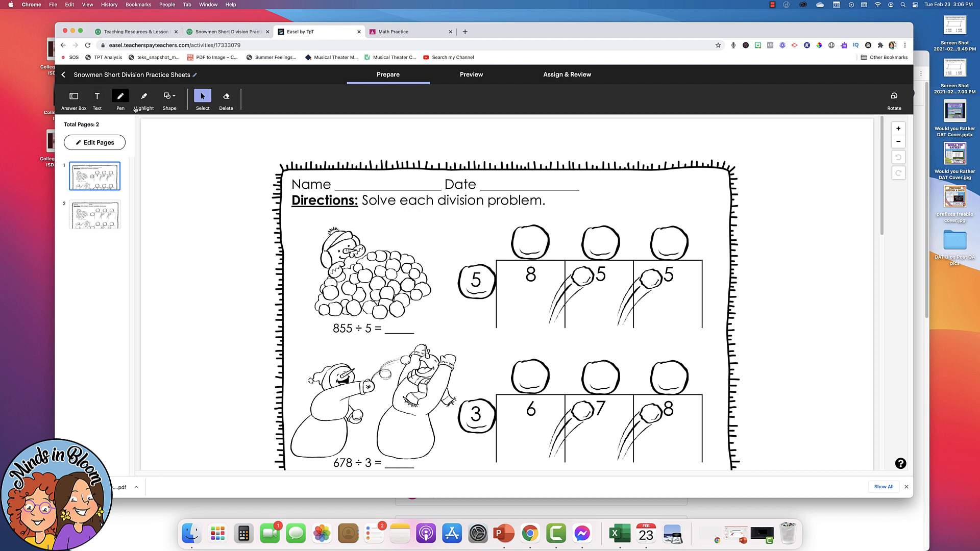
left_click(144, 97)
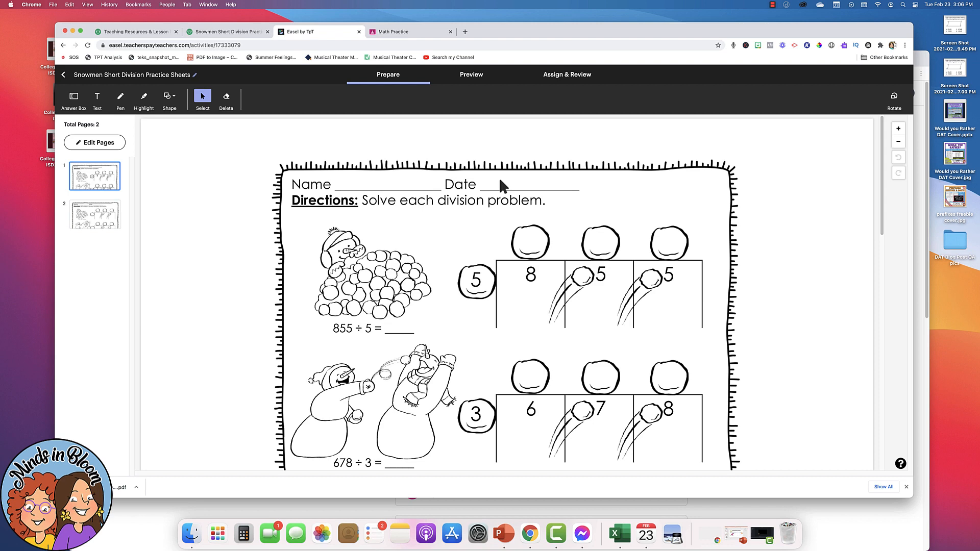
left_click(471, 74)
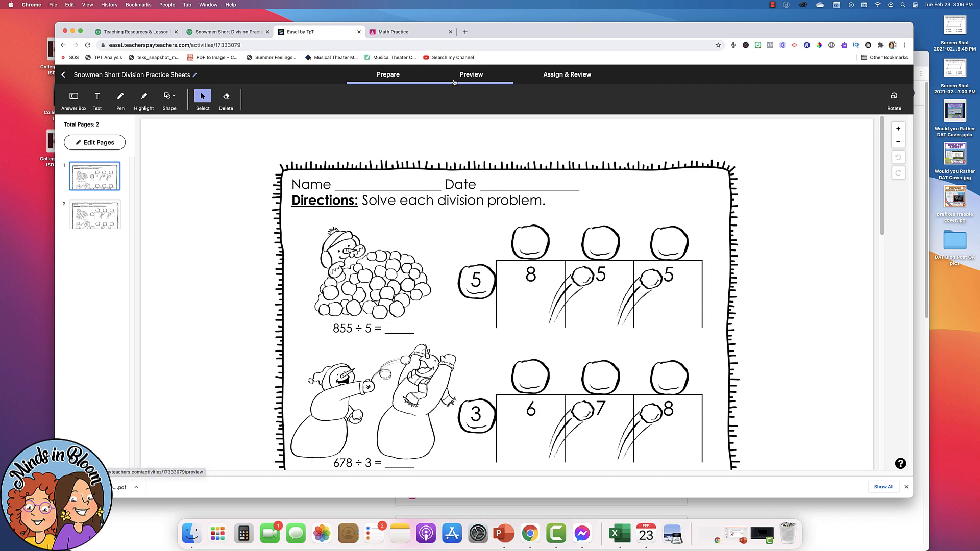
left_click(471, 75)
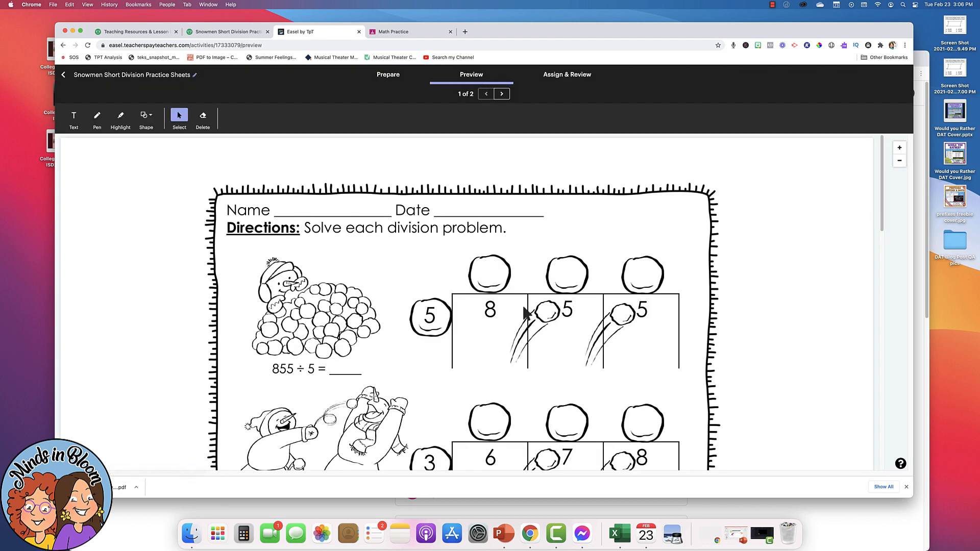
mouse_move(344, 215)
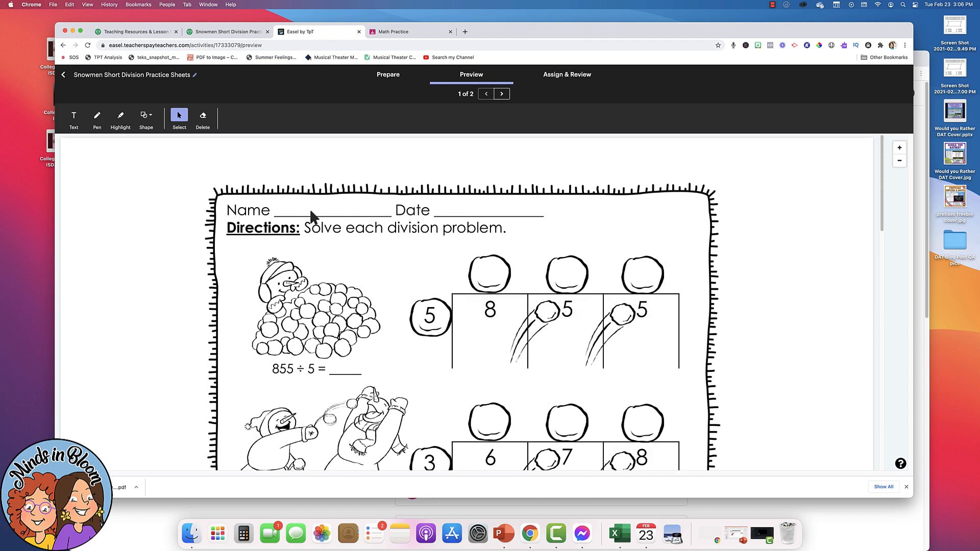
mouse_move(131, 198)
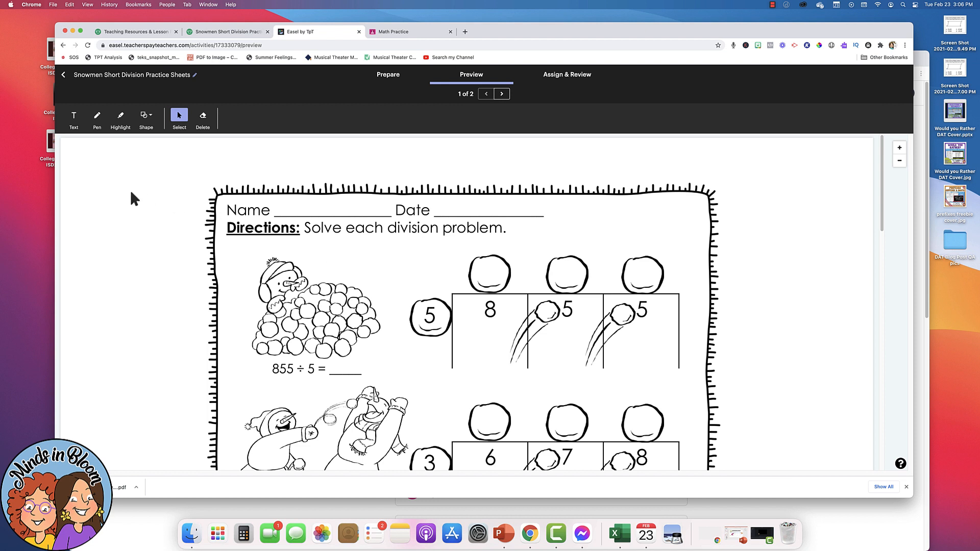
left_click(73, 119)
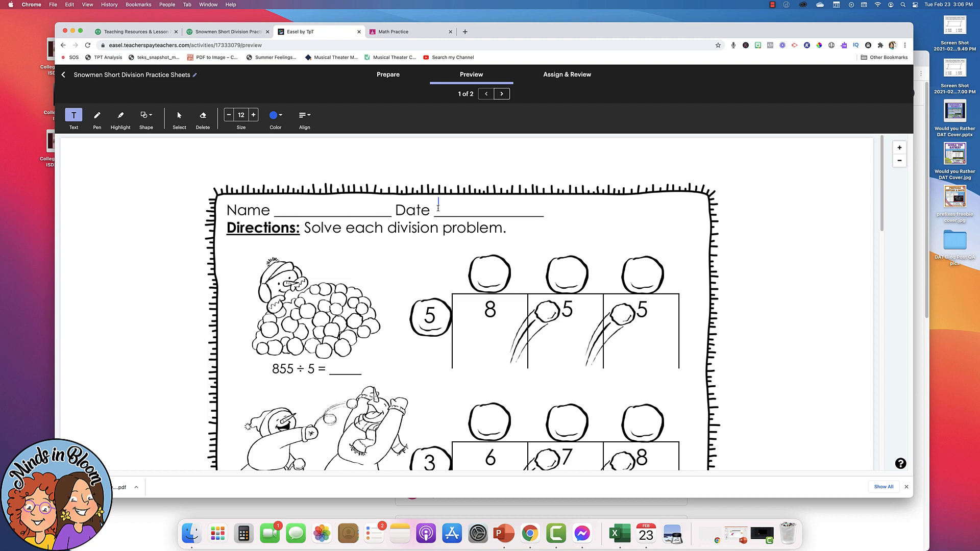
left_click(387, 75)
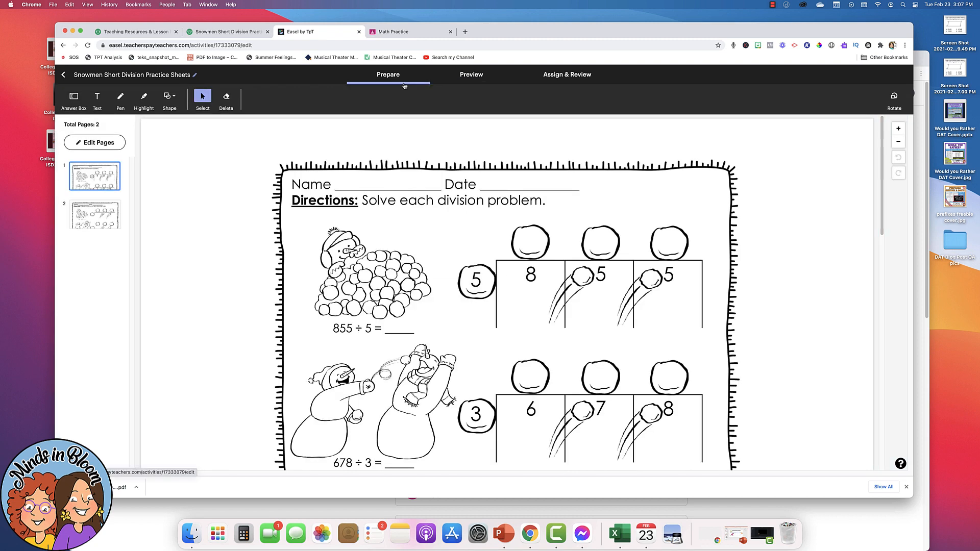
left_click(471, 75)
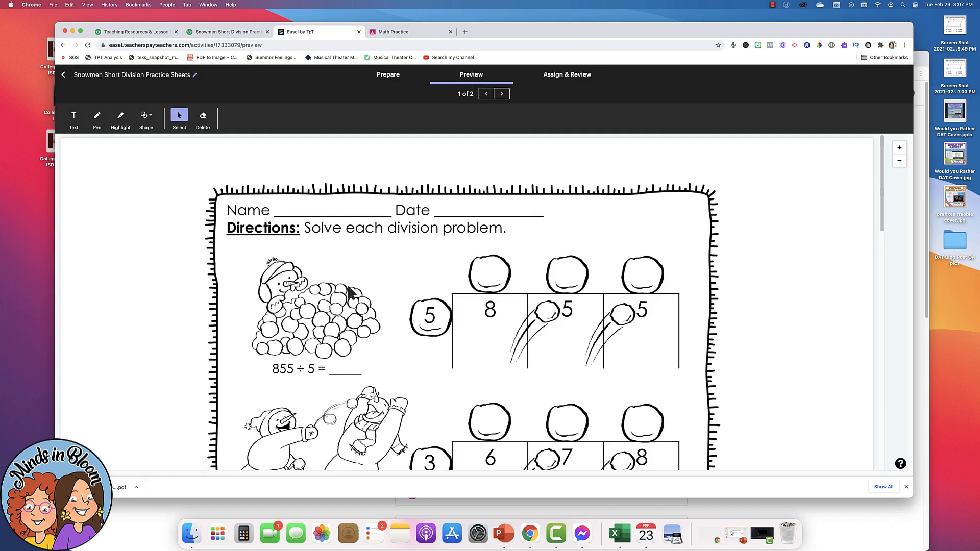
mouse_move(442, 280)
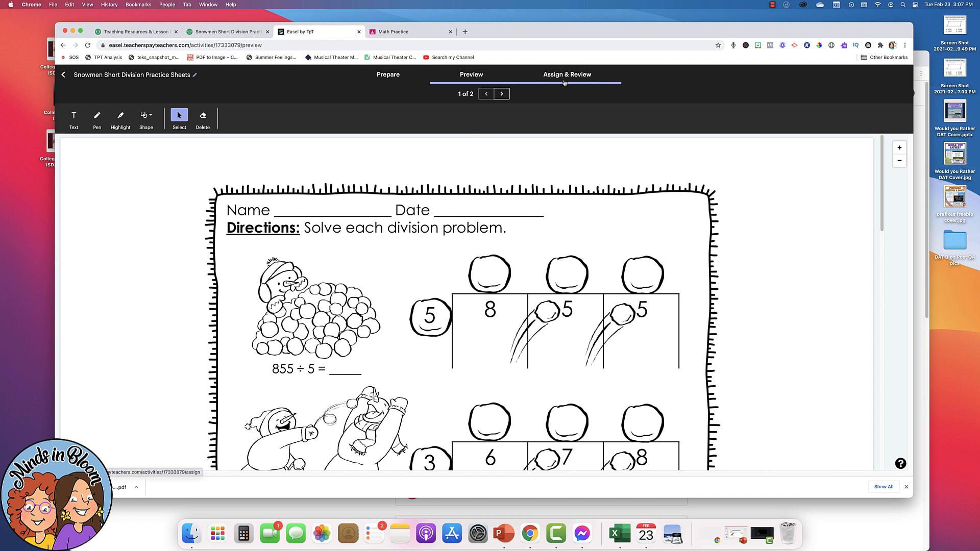
Open Assign & Review to list assignment code 59G41L with no submissions
left_click(566, 74)
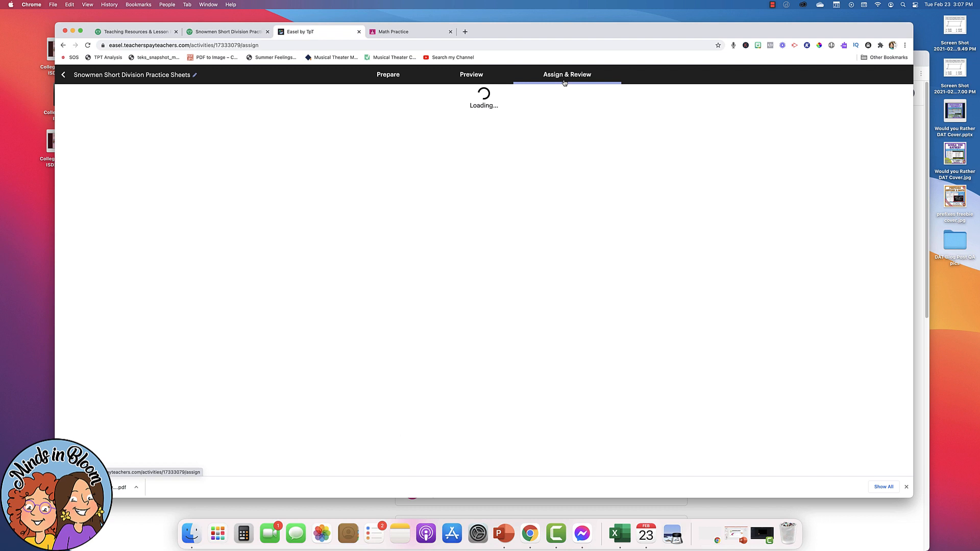
left_click(566, 74)
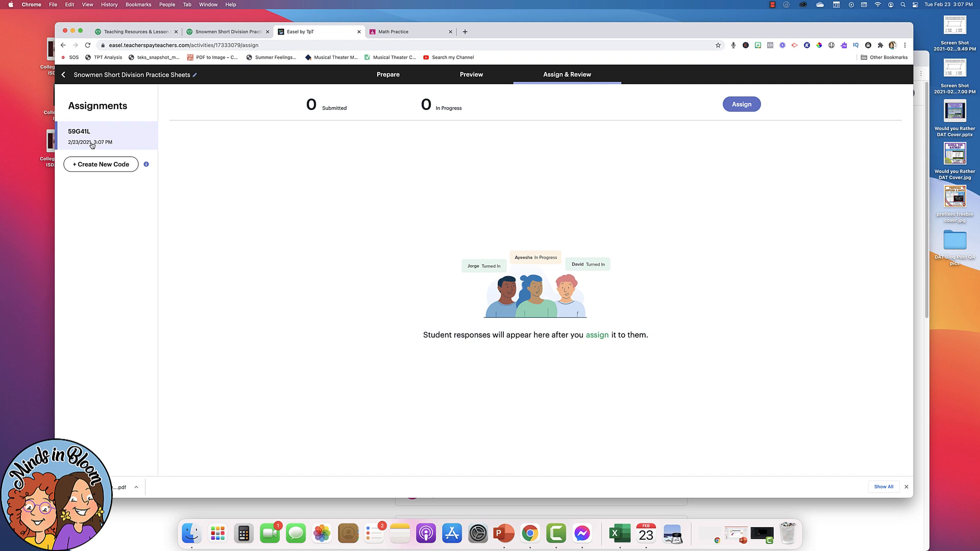
mouse_move(824, 93)
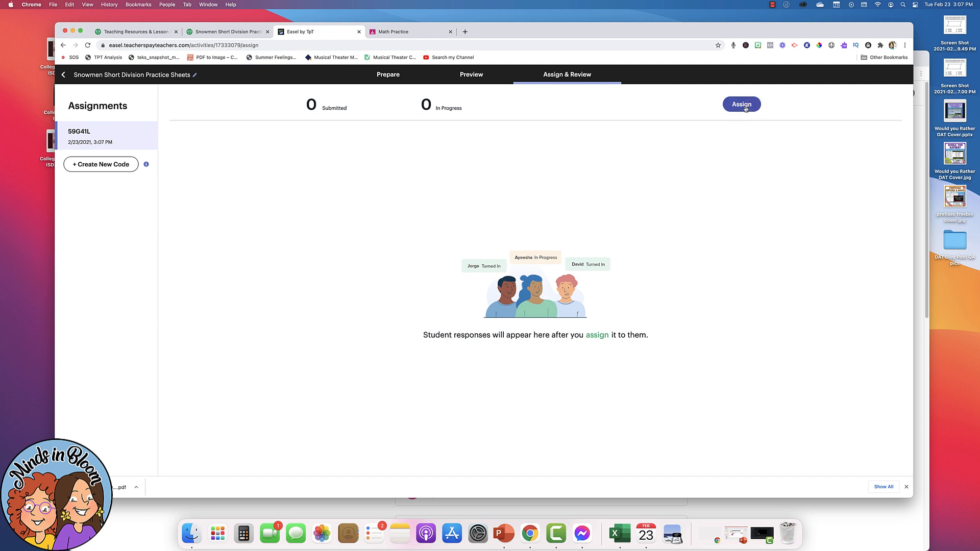
Open the Assign to Students dialog with Google Classroom and link options
left_click(741, 105)
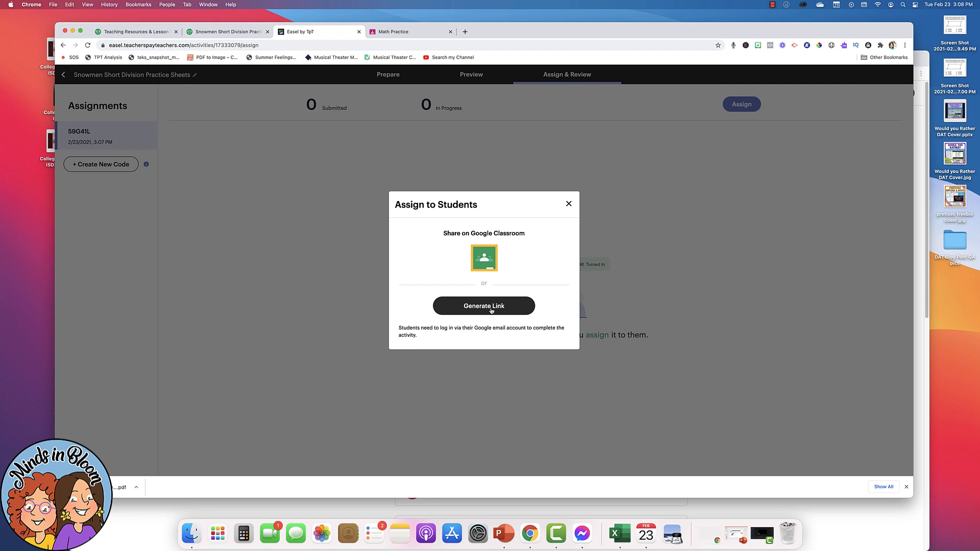
mouse_move(484, 259)
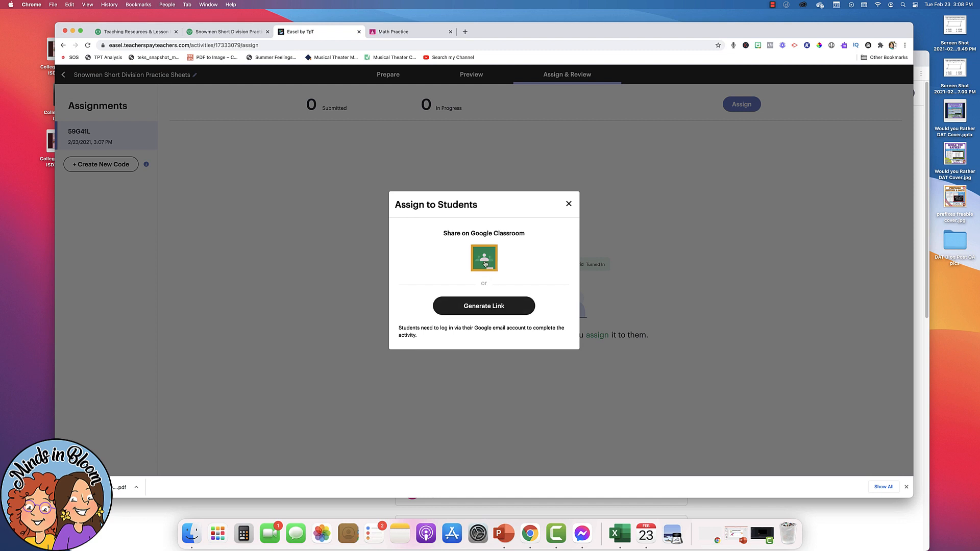
Share to Google Classroom as a 'Snowmen Division' assignment for the Math Practice class
left_click(484, 257)
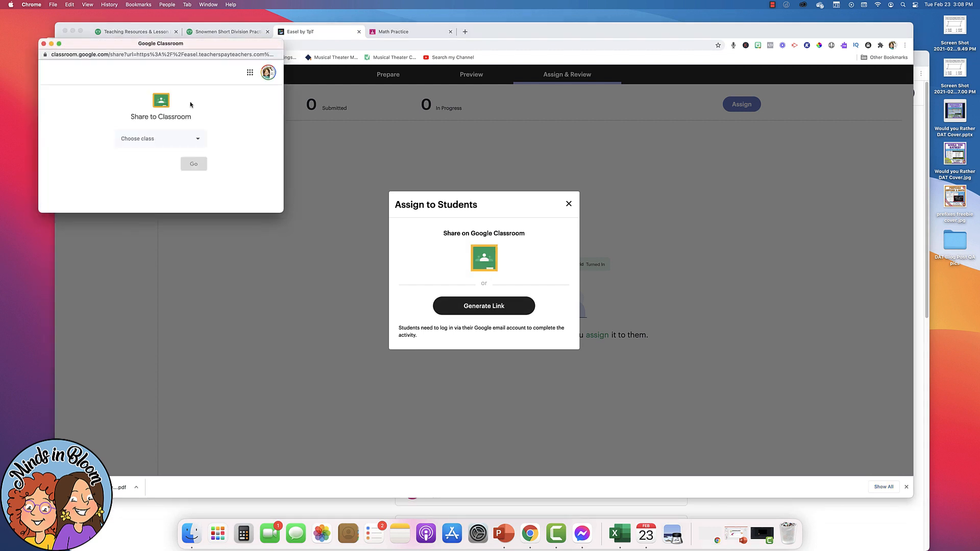
left_click(161, 138)
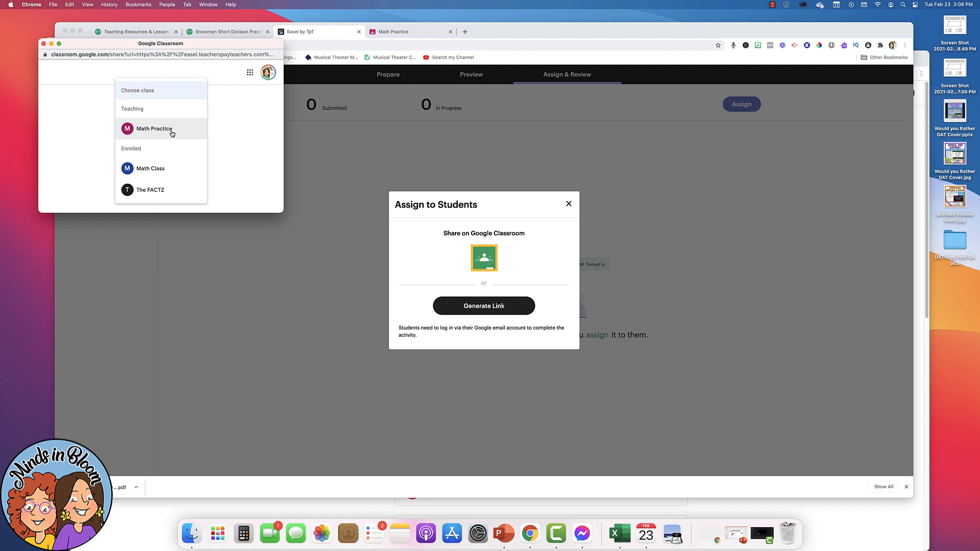
left_click(154, 129)
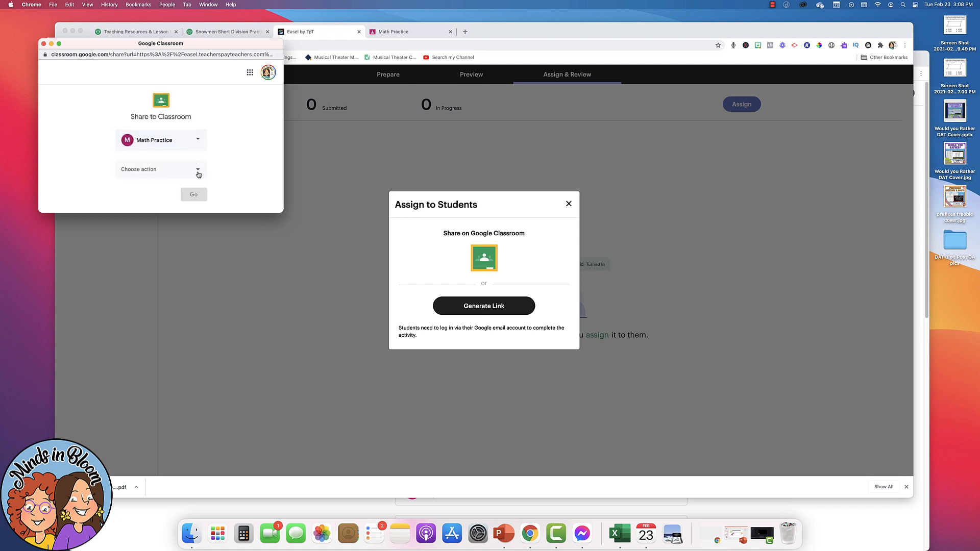
left_click(160, 169)
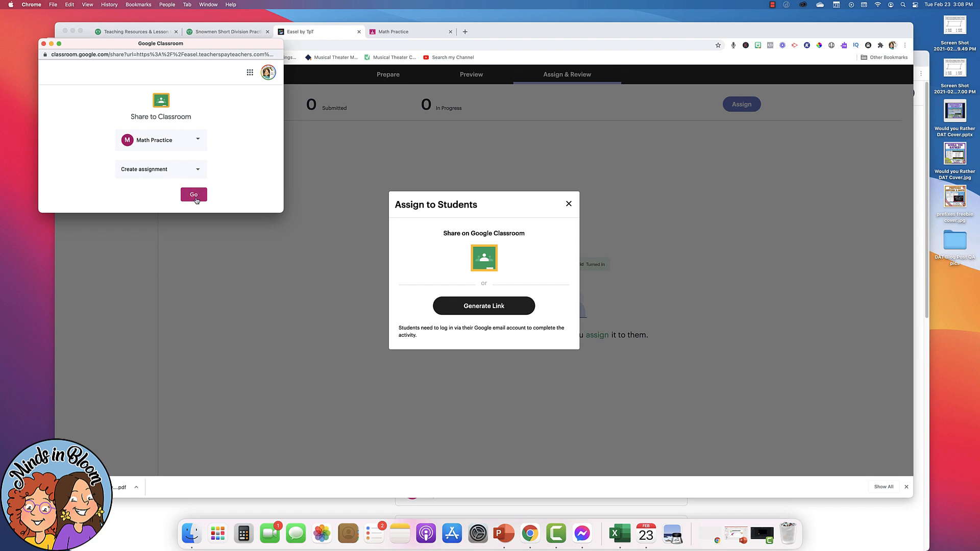
left_click(195, 195)
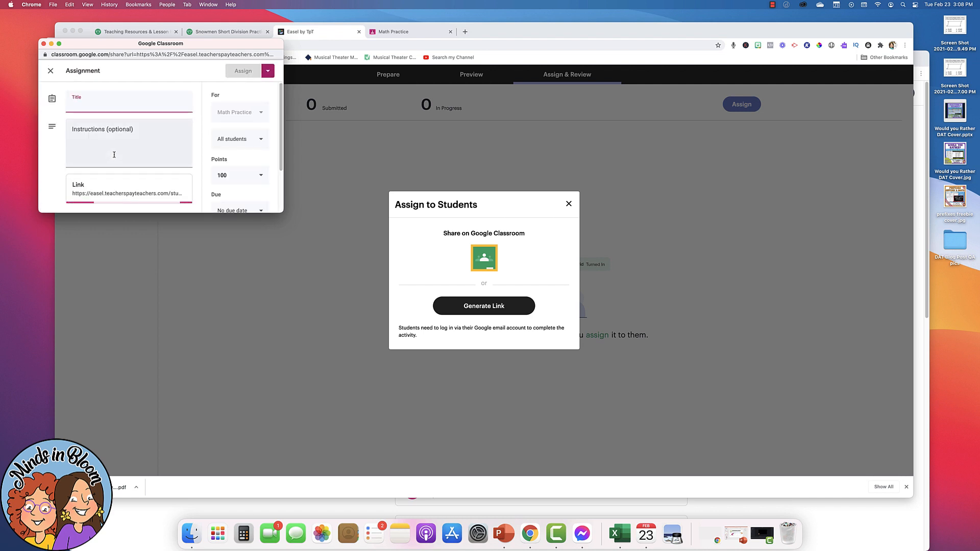
type("Snowmen Division")
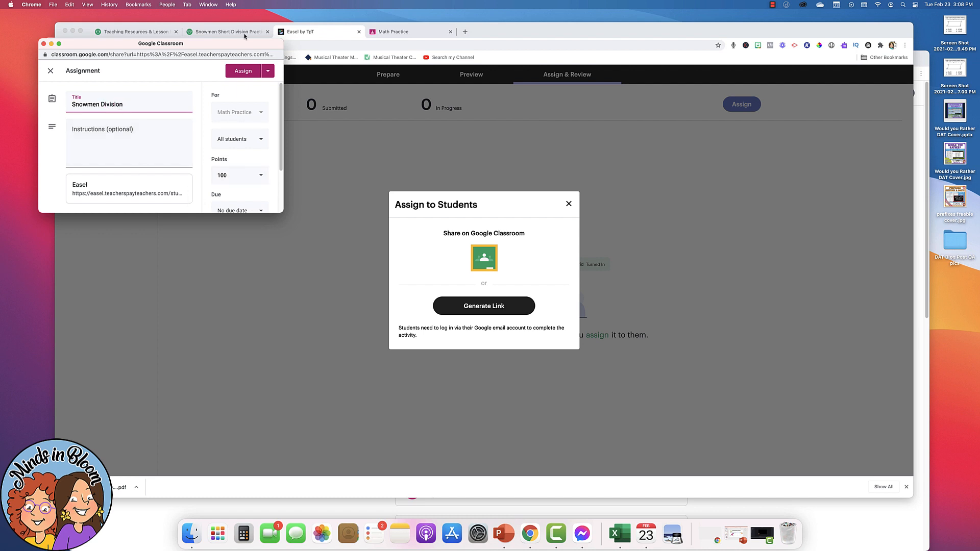
left_click(243, 71)
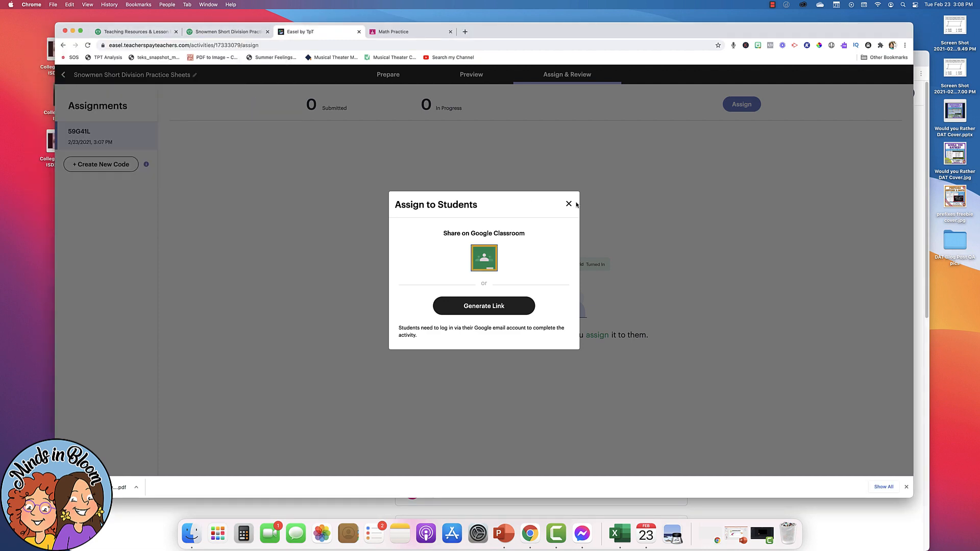
Close the Assign to Students dialog, revealing the updated Math Practice stream
left_click(568, 204)
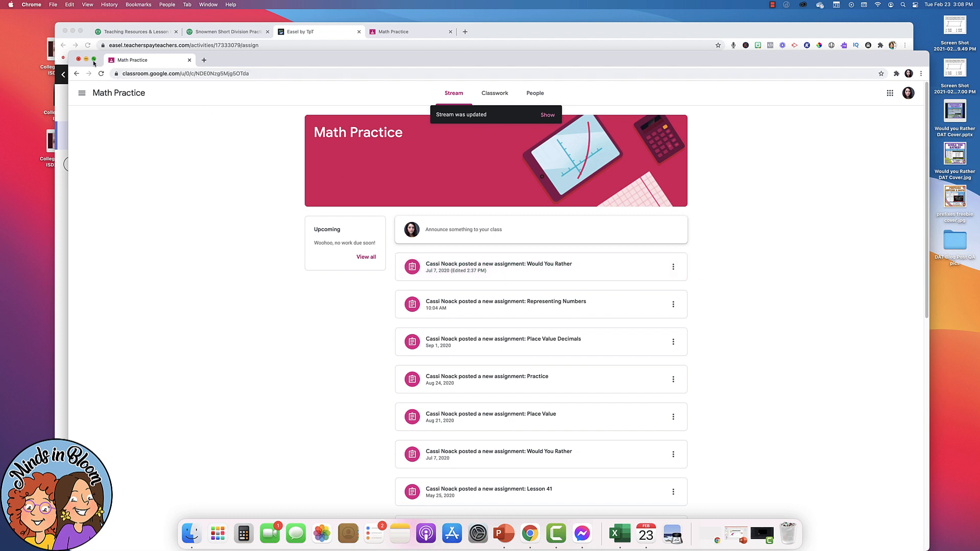
Open the Snowmen Division assignment's Easel link, prefilled with access code 59G41L
left_click(546, 115)
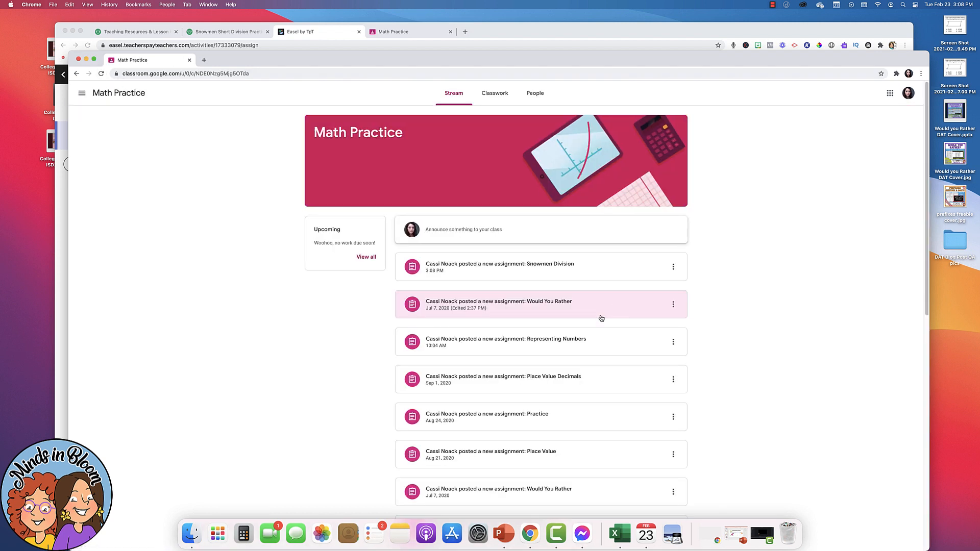
mouse_move(434, 264)
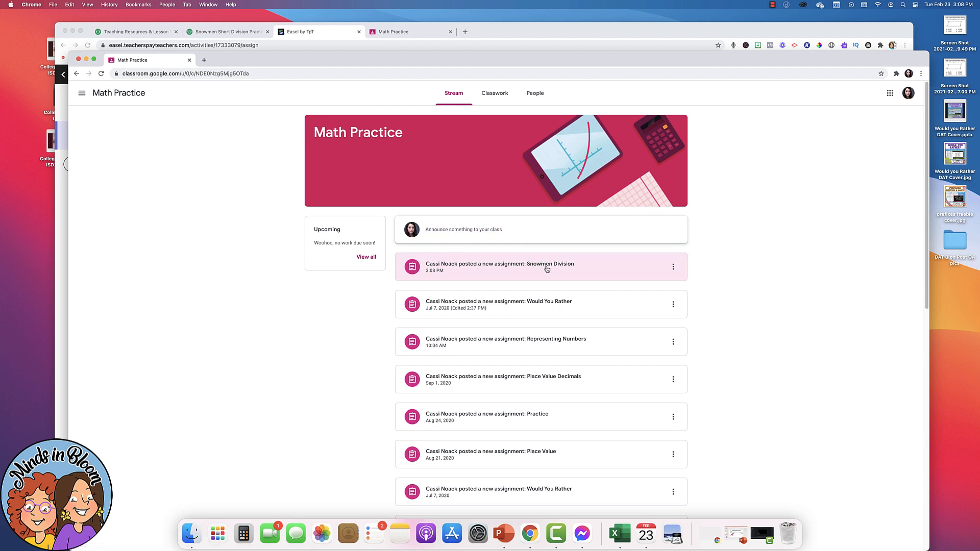
left_click(504, 264)
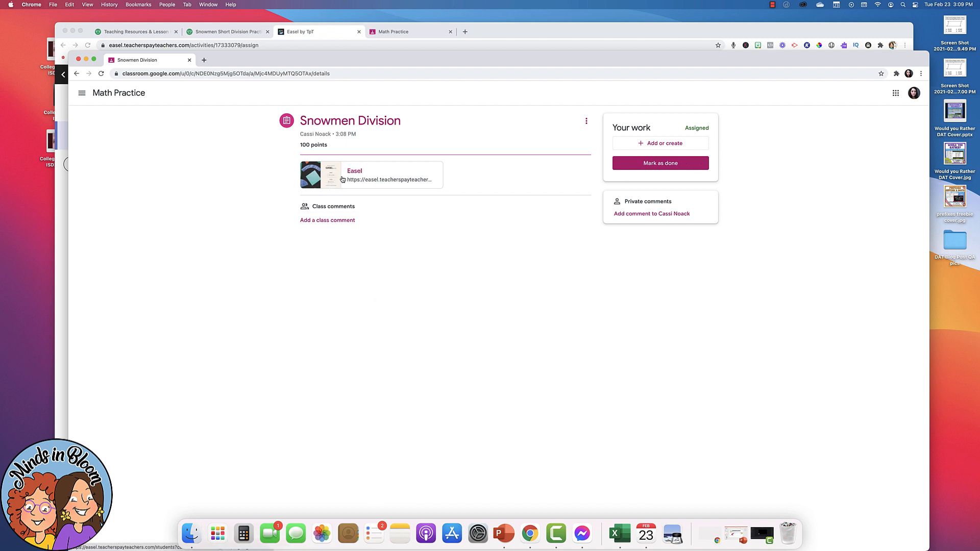
left_click(354, 175)
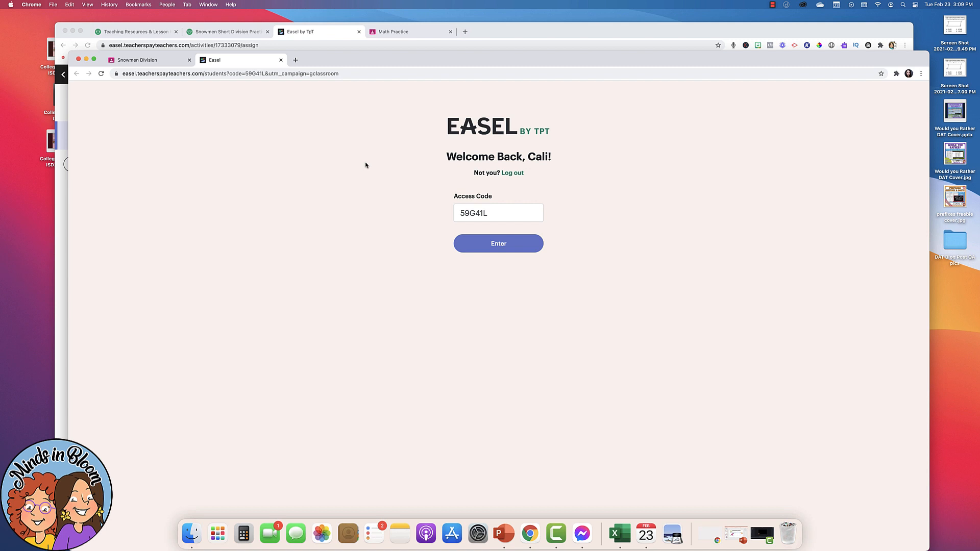
mouse_move(537, 170)
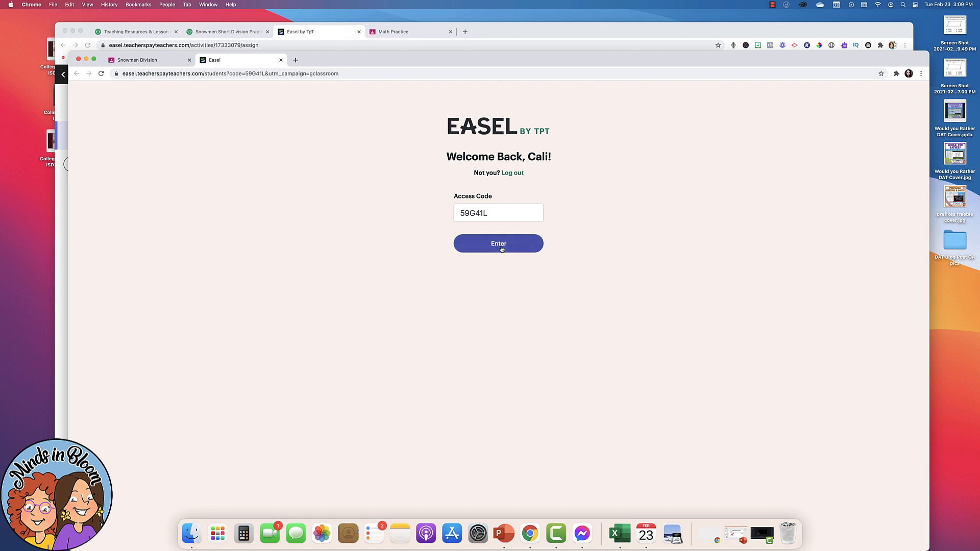
As a student, draw a thick yellow pen smiley on page one and turn in
left_click(499, 243)
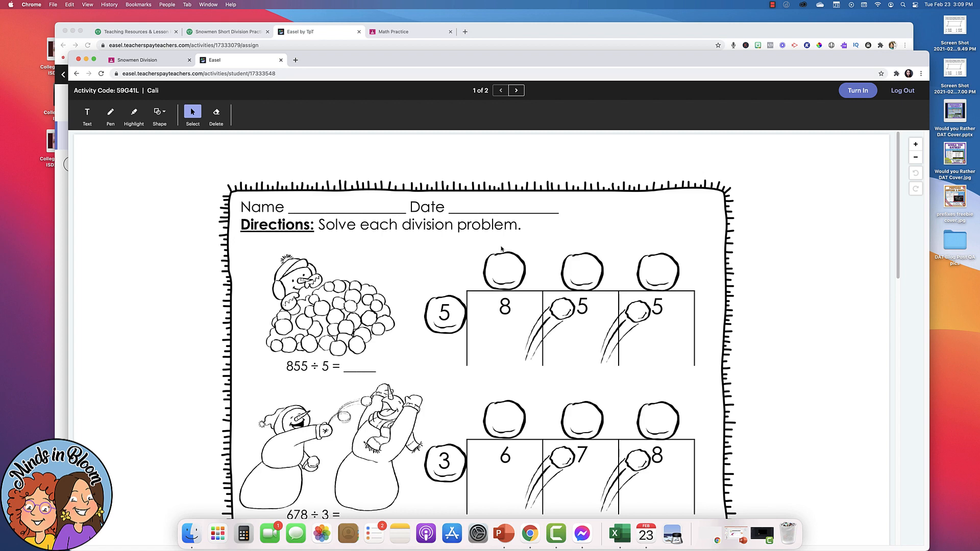
mouse_move(128, 199)
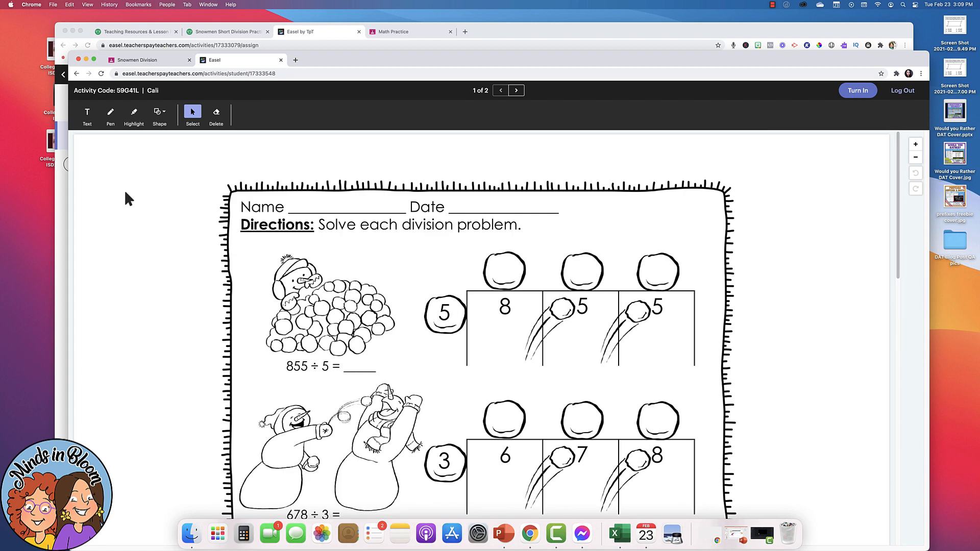
mouse_move(386, 262)
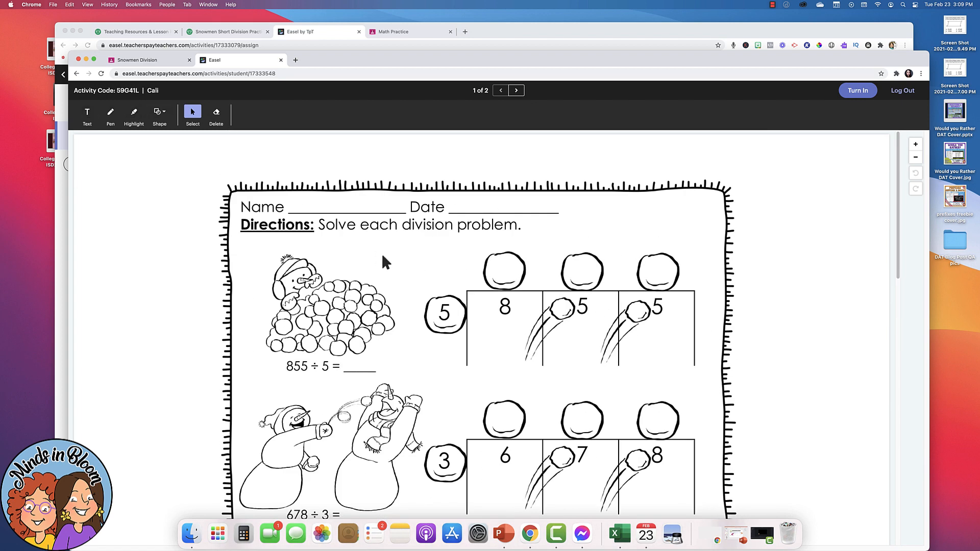
mouse_move(844, 100)
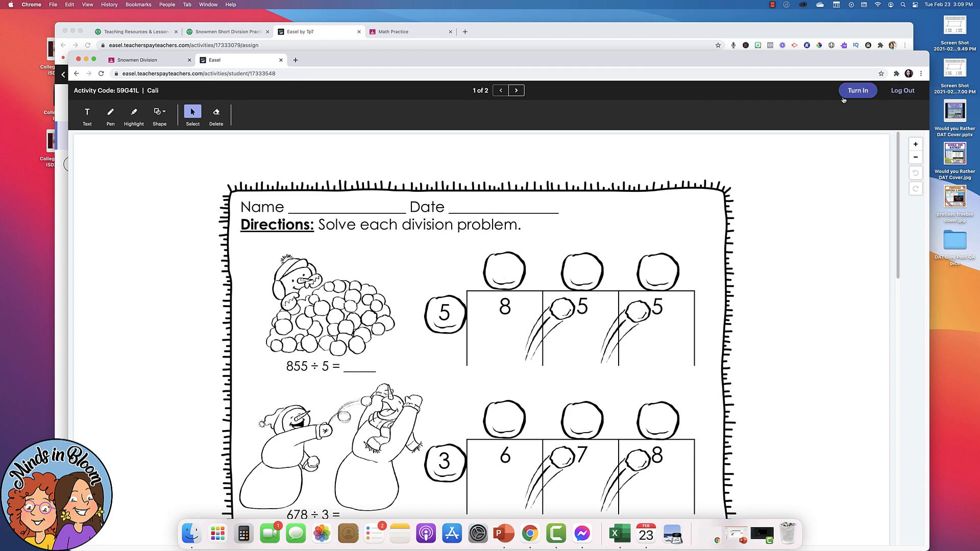
left_click(858, 90)
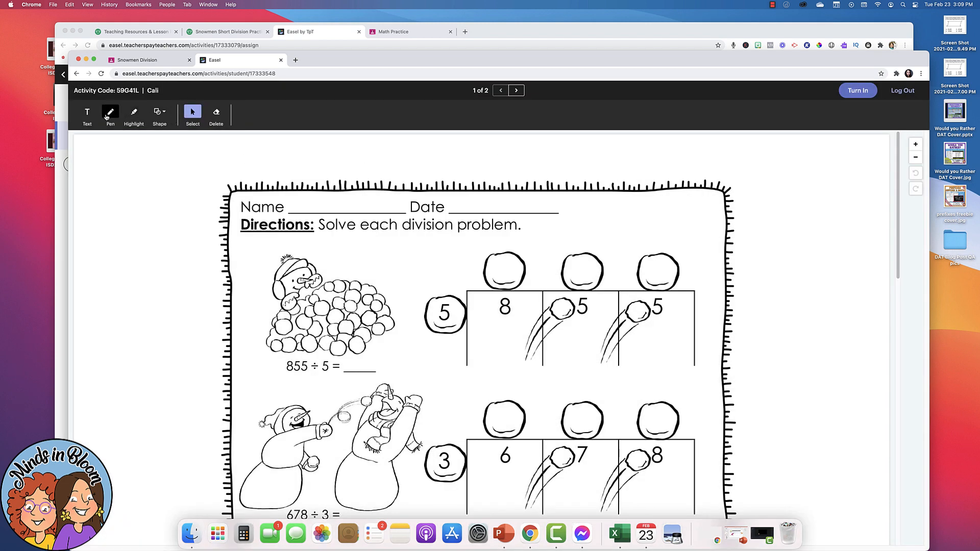
left_click(110, 112)
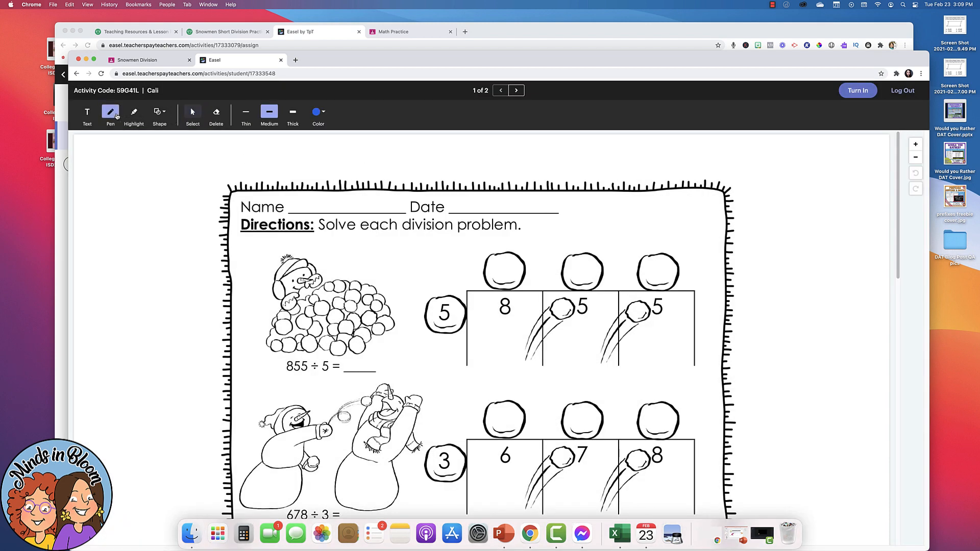
left_click(318, 112)
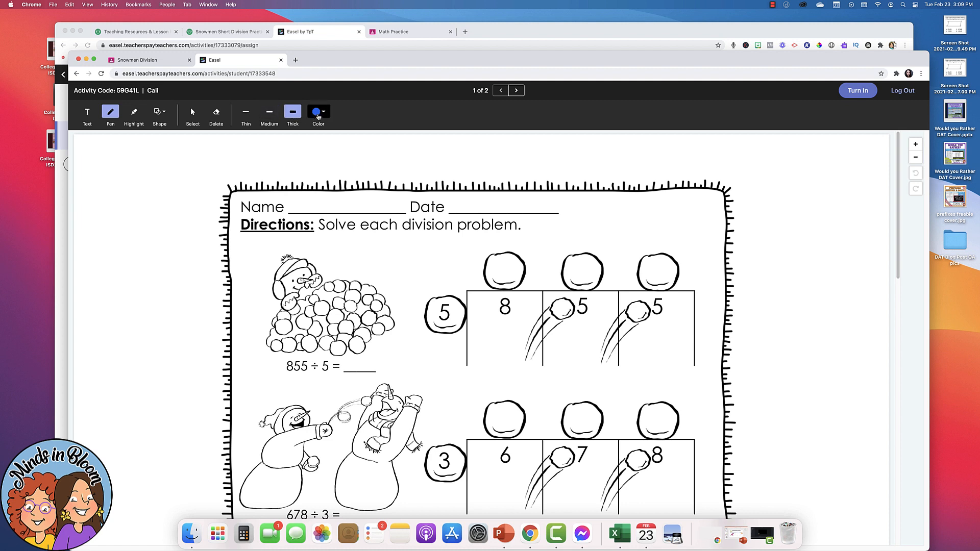
left_click(318, 113)
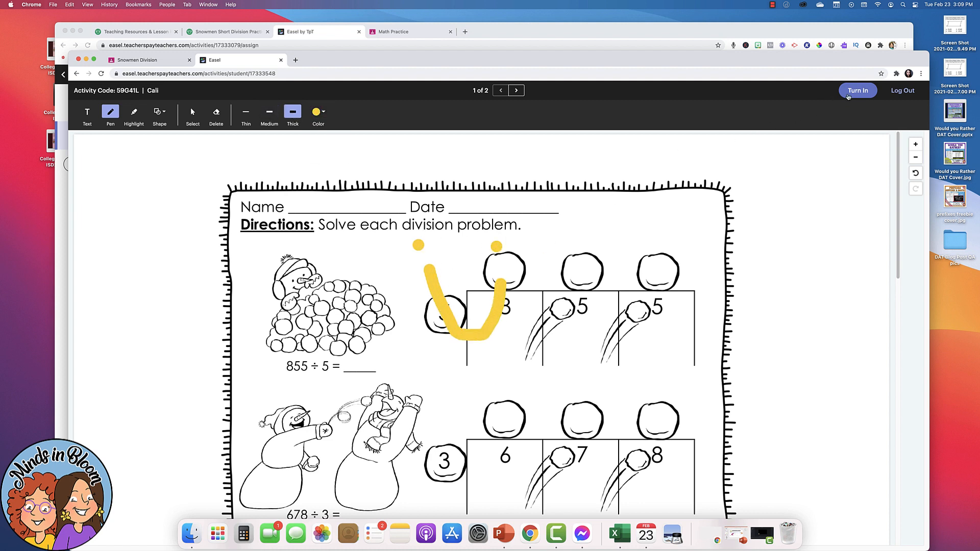
left_click(857, 90)
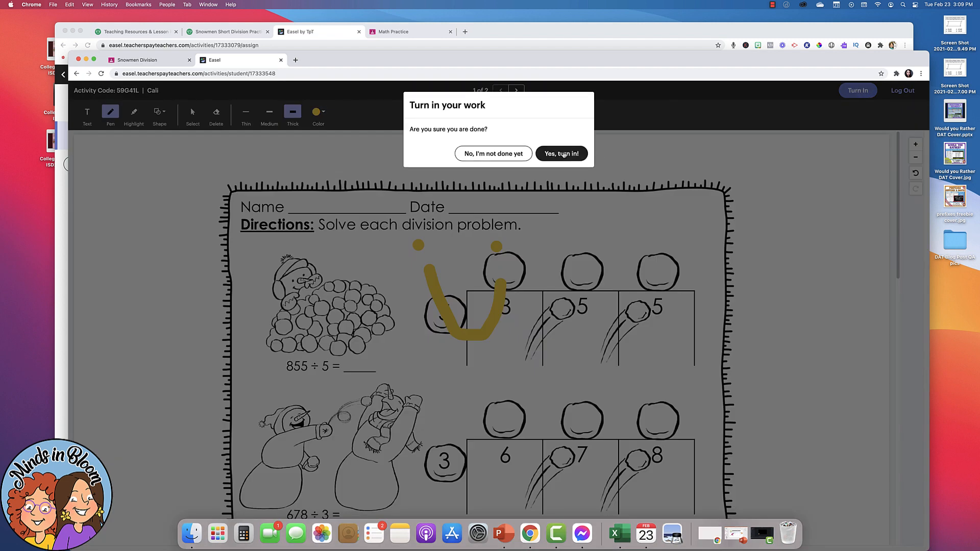
Confirm turning in Cali's snowmen work, then view the activity's 1 submission as teacher
left_click(561, 154)
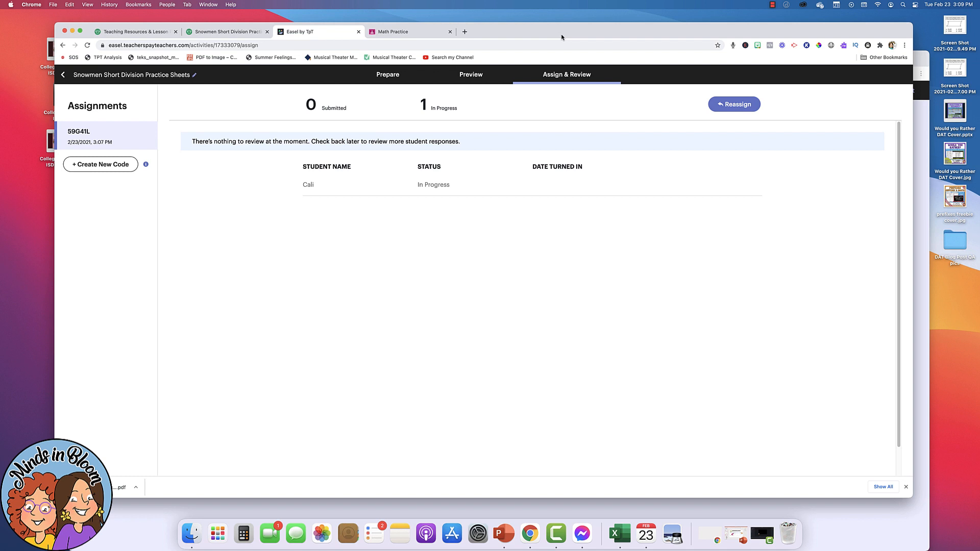
mouse_move(582, 147)
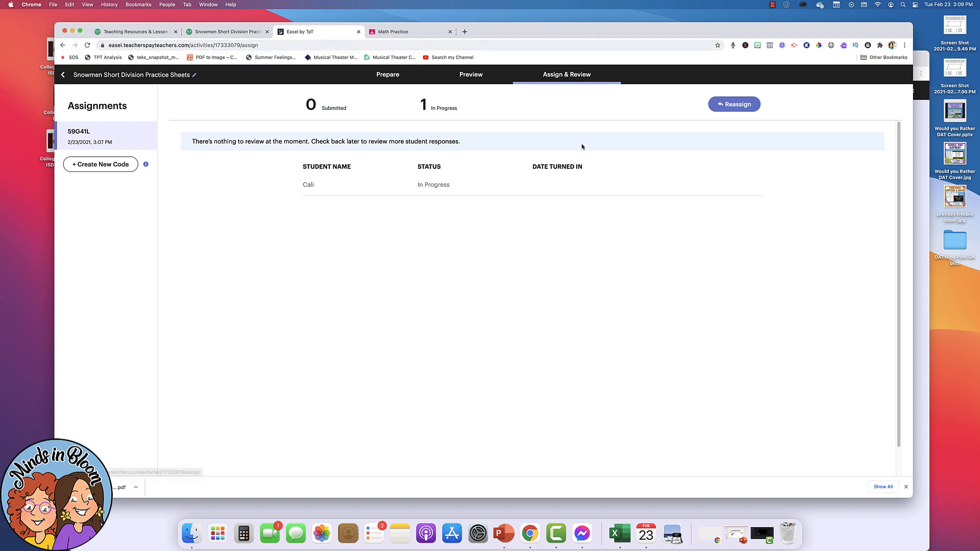
mouse_move(309, 184)
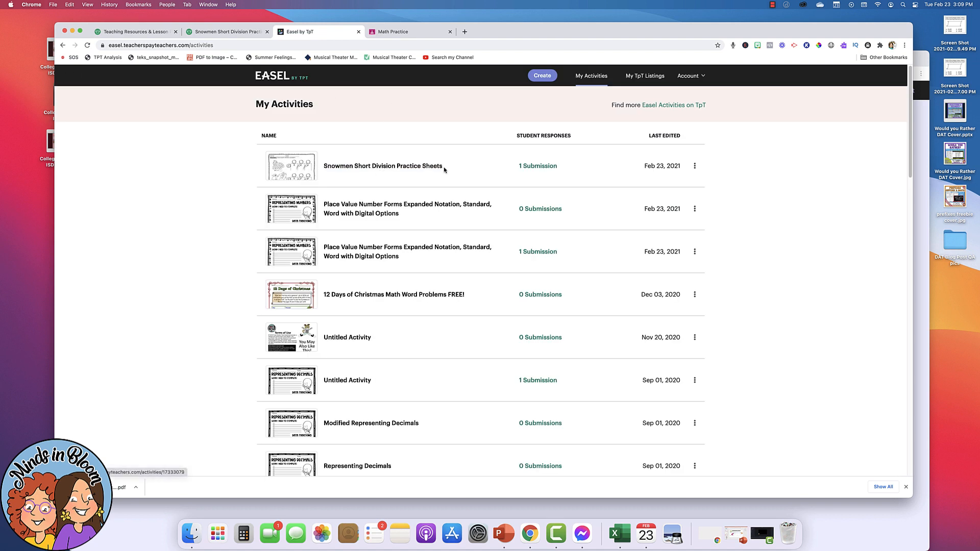
mouse_move(537, 170)
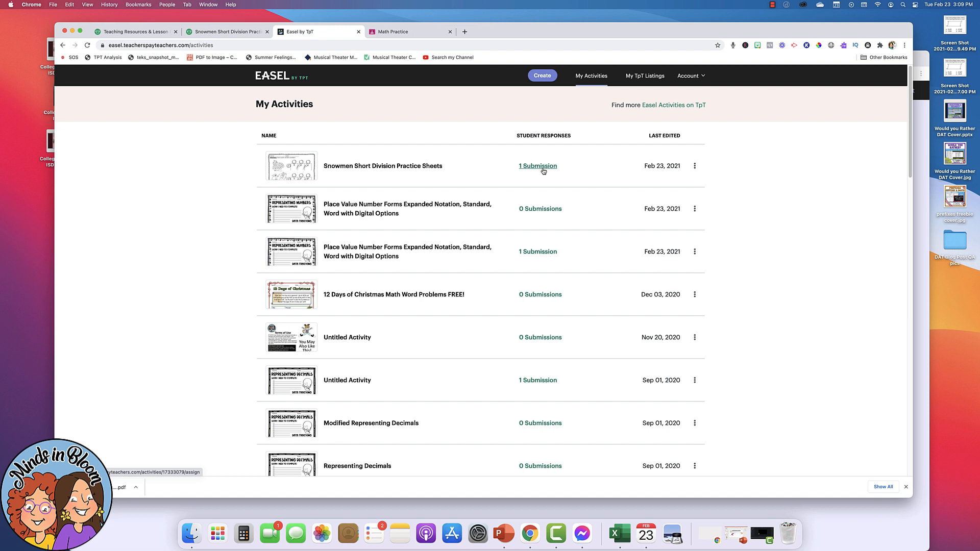
left_click(537, 166)
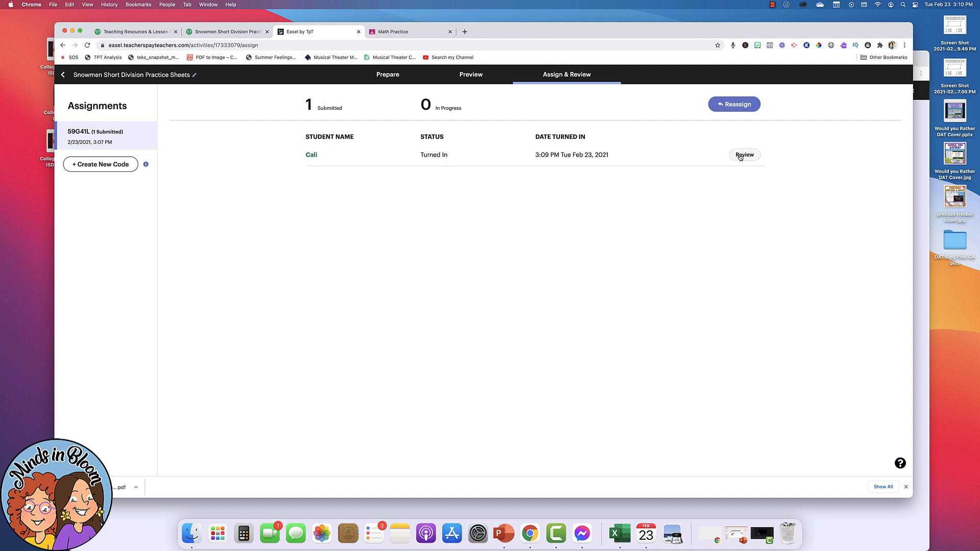
Review Cali's turned-in snowmen work and cancel returning it to the student
left_click(744, 155)
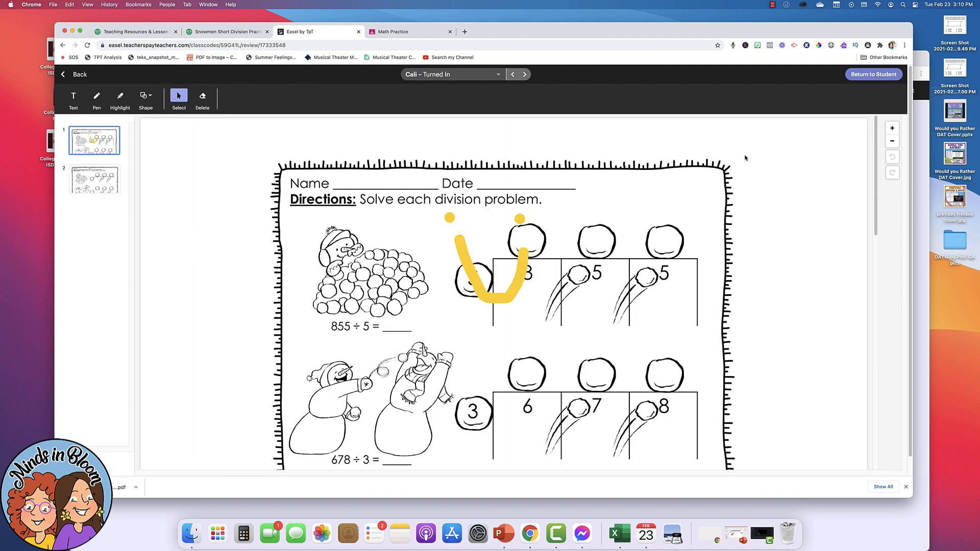
mouse_move(489, 311)
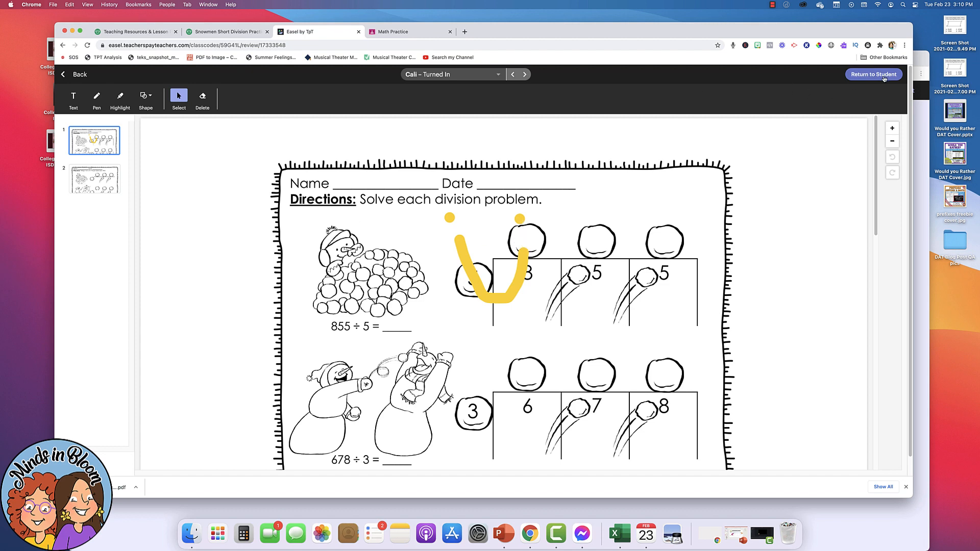
left_click(873, 74)
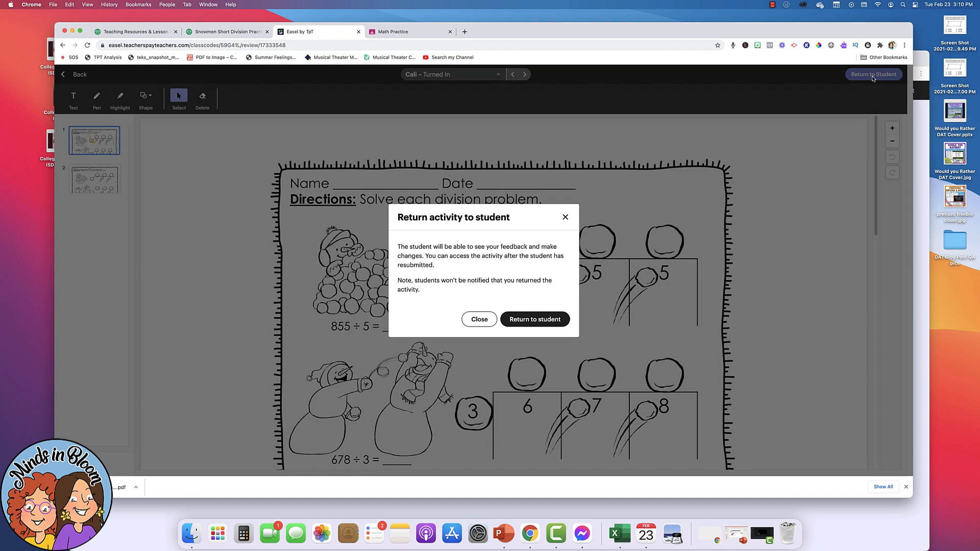
left_click(534, 320)
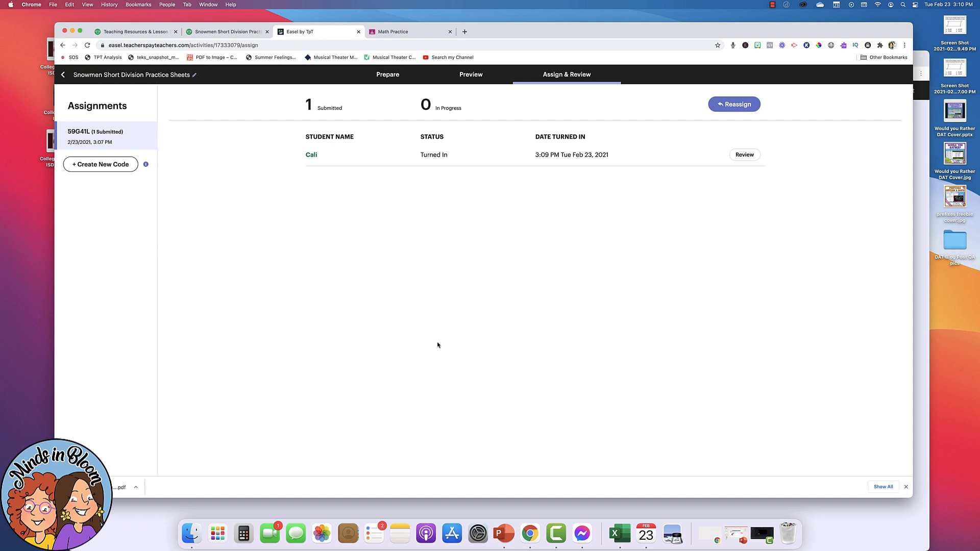
mouse_move(887, 219)
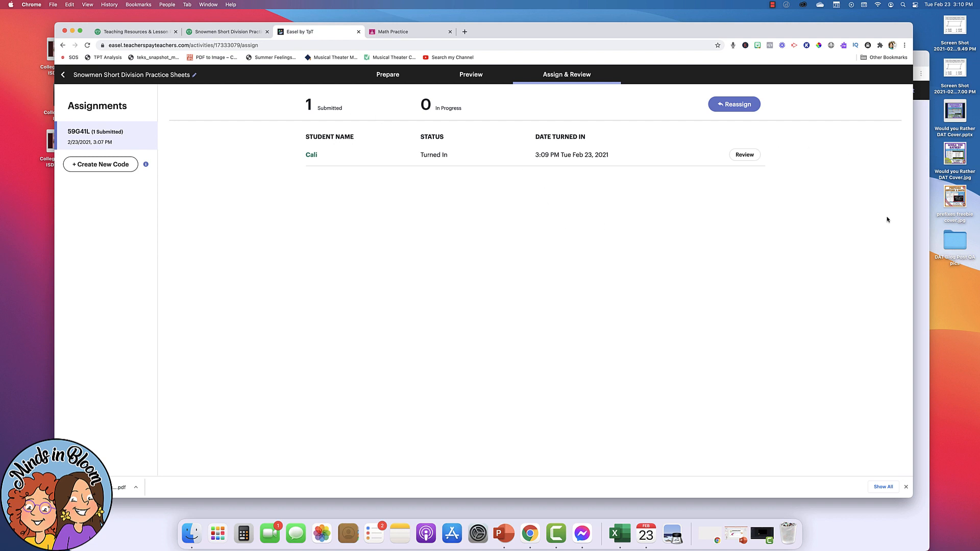
Show the student's Snowmen Division assignment in Google Classroom
left_click(744, 154)
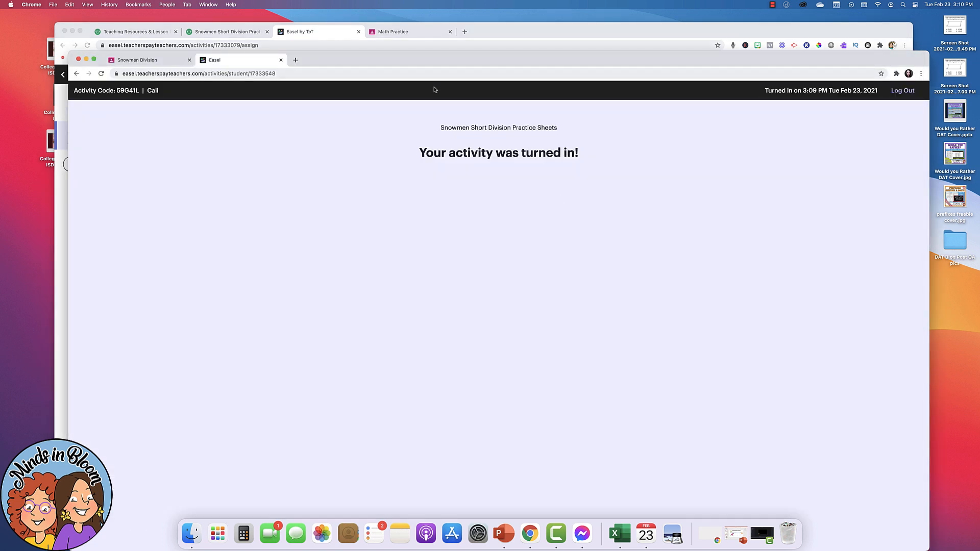
left_click(138, 60)
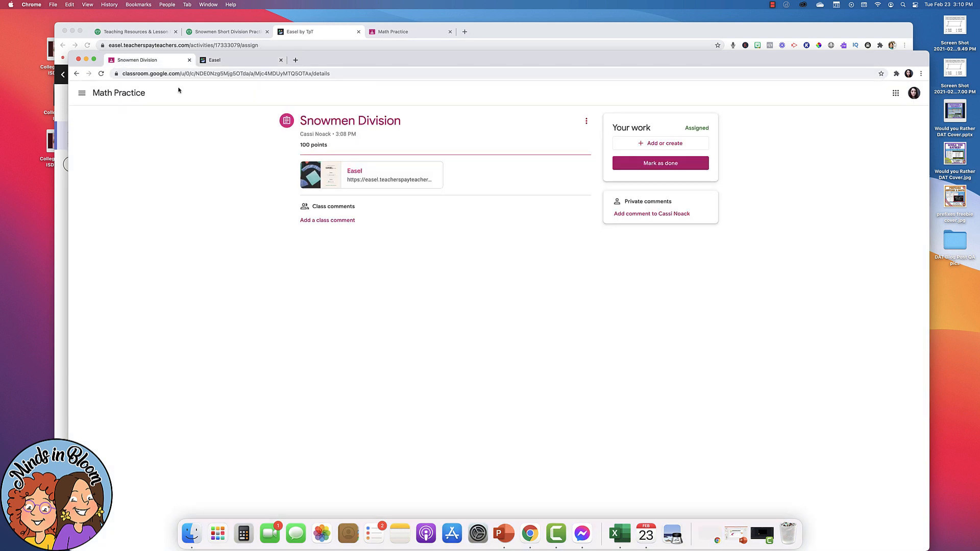